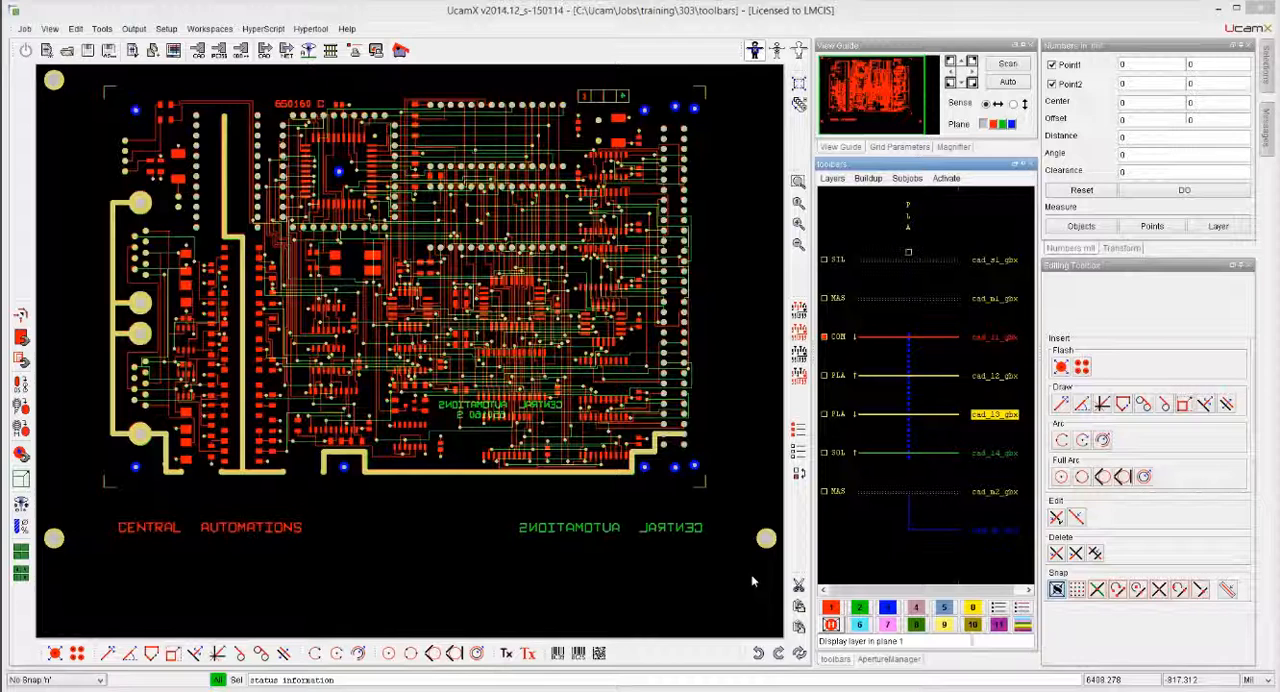
mouse_move(772, 280)
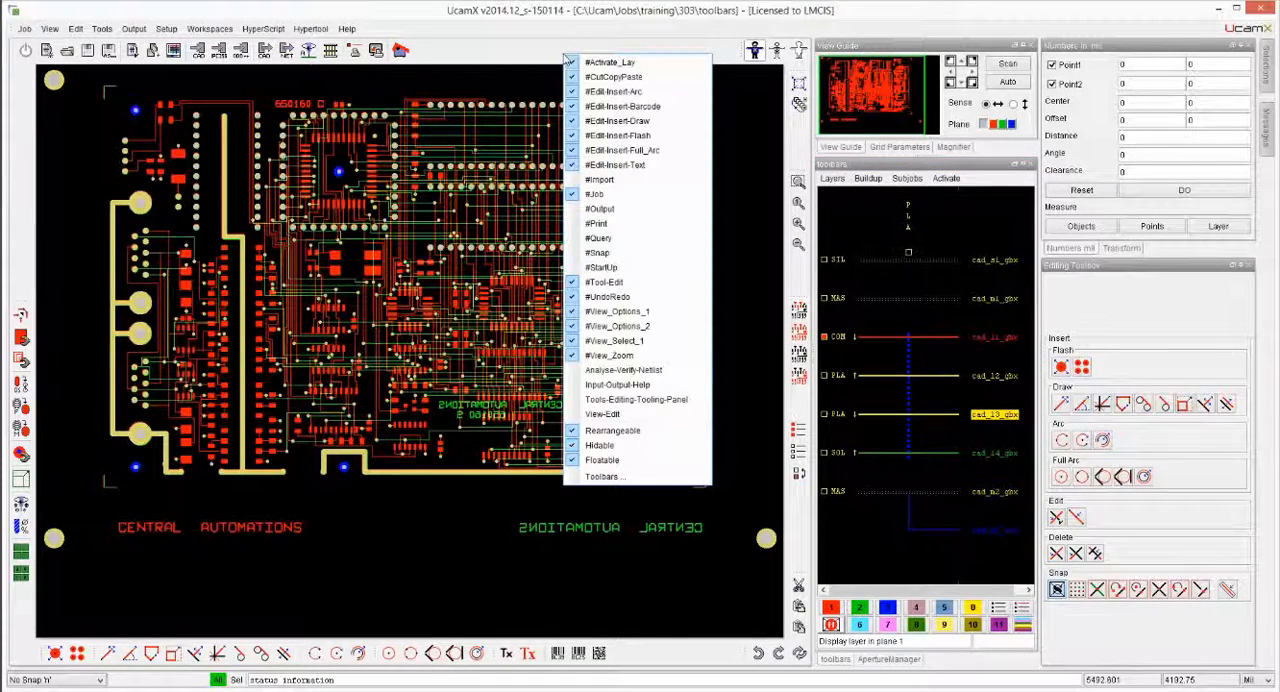
mouse_move(464, 54)
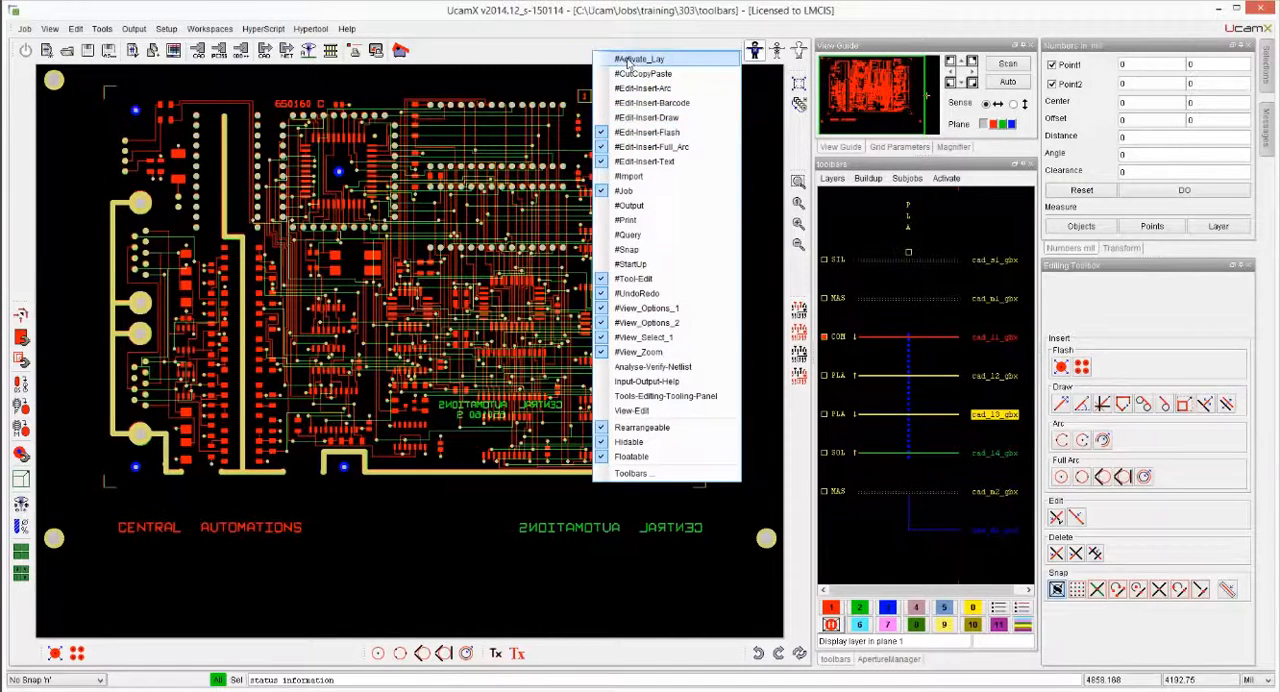
mouse_move(646, 132)
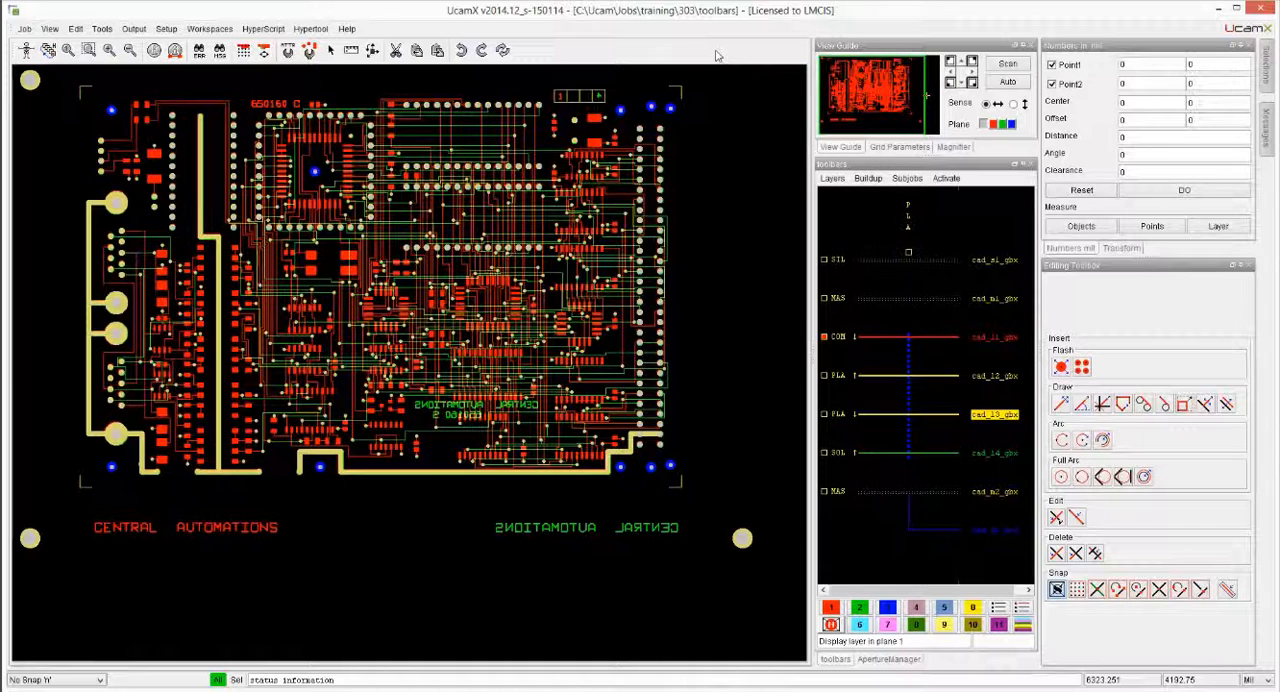
- Choose the main_main layout from the saved workspaces list
left_click(208, 28)
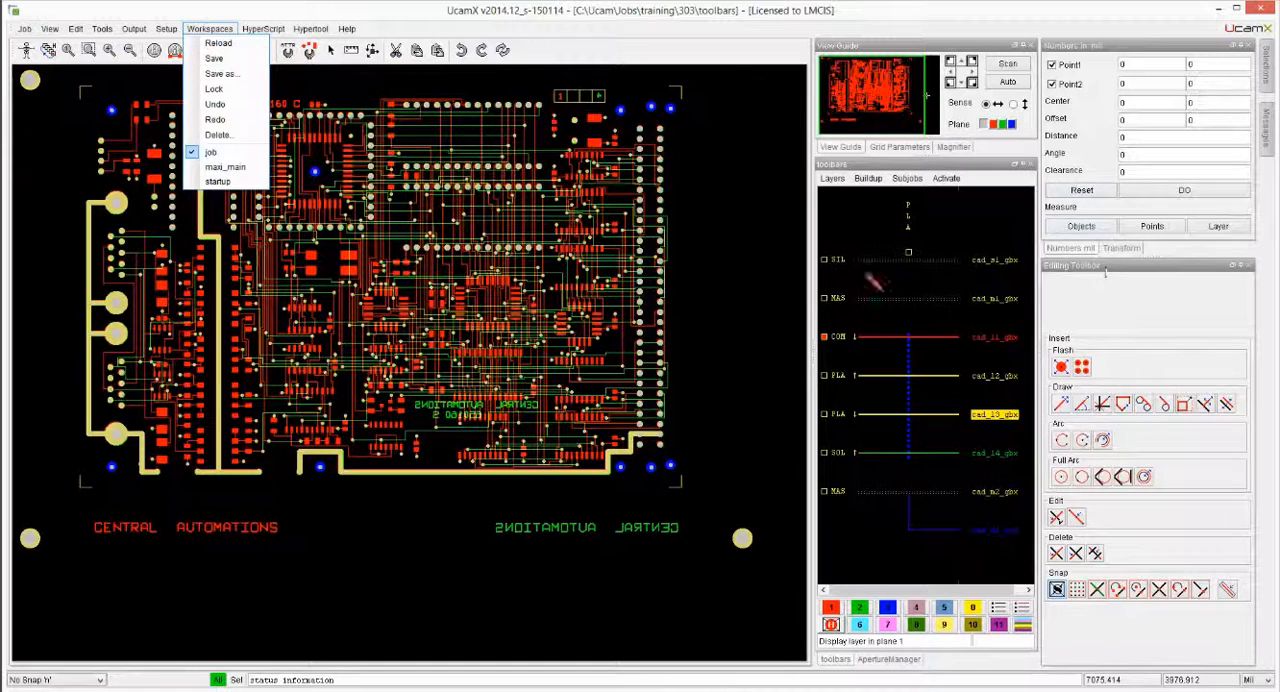
mouse_move(224, 168)
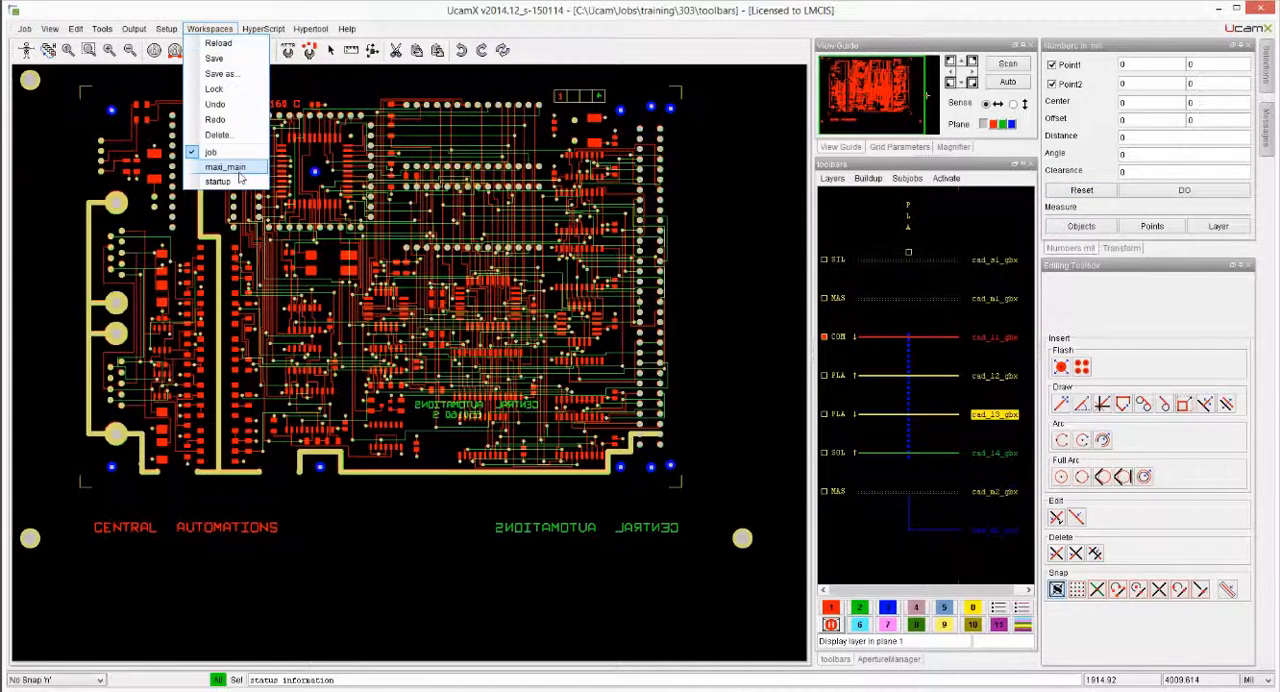
mouse_move(212, 58)
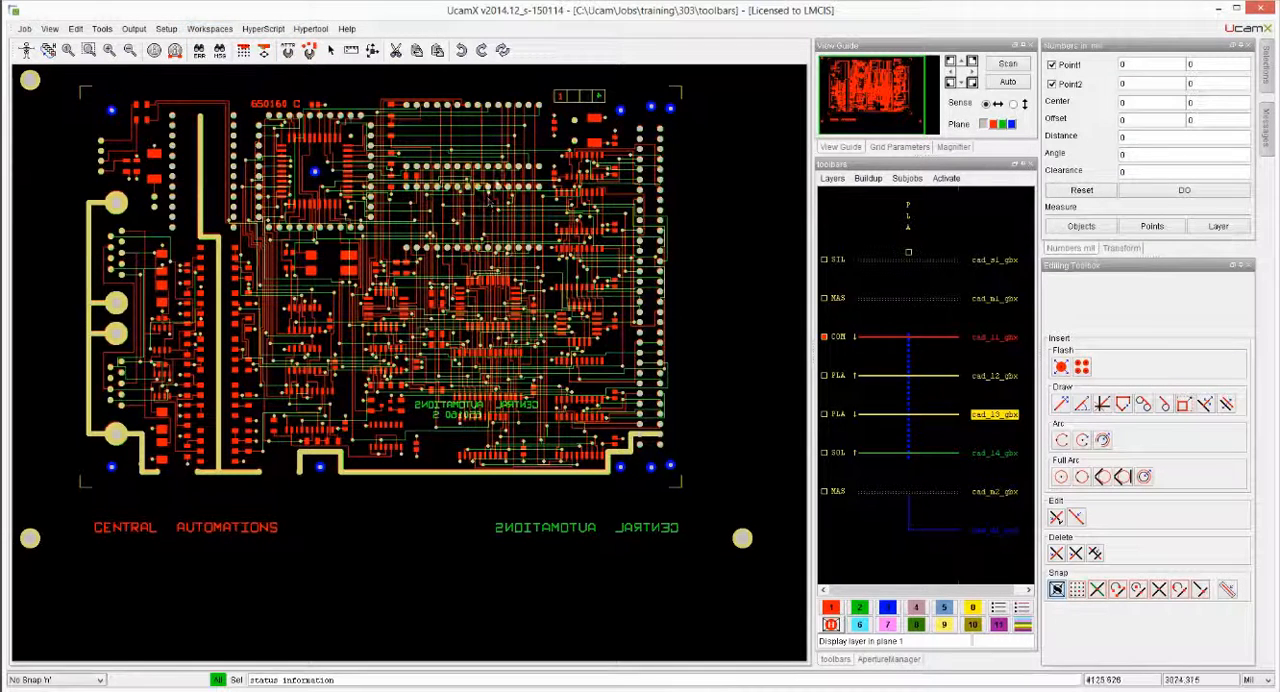
- Bring up the toolbar list to enable Input-Output-Help and View-Edit
right_click(630, 48)
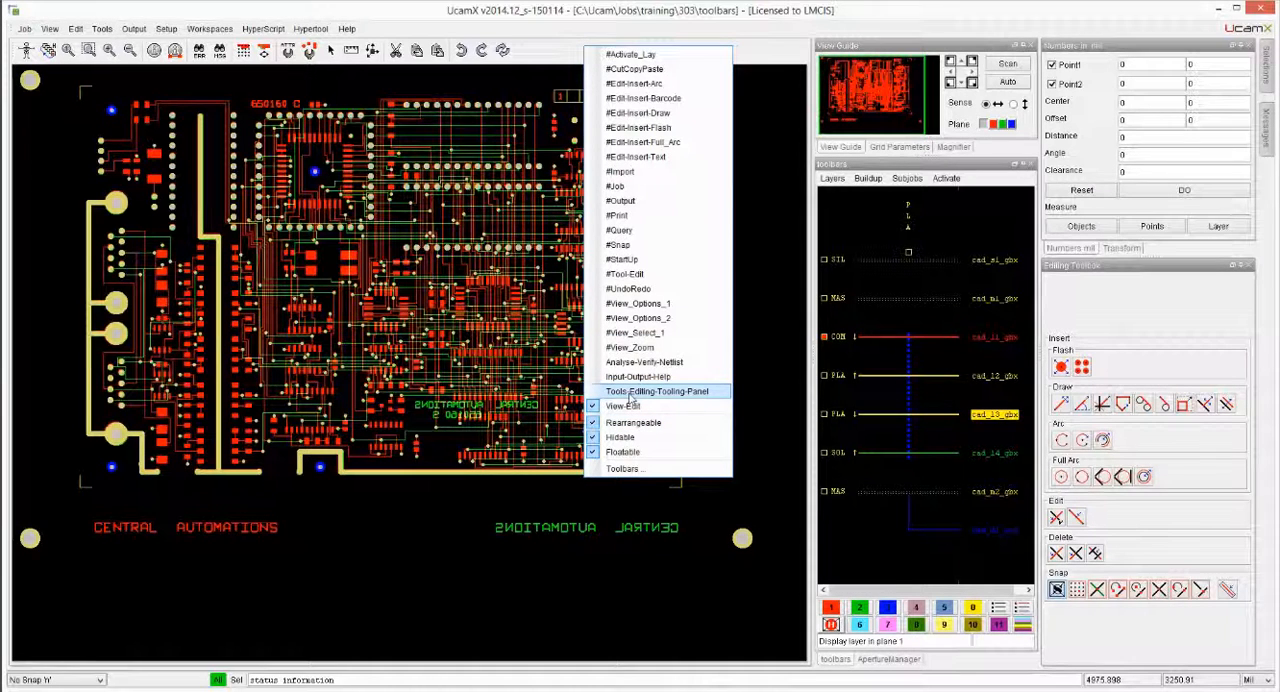
mouse_move(636, 376)
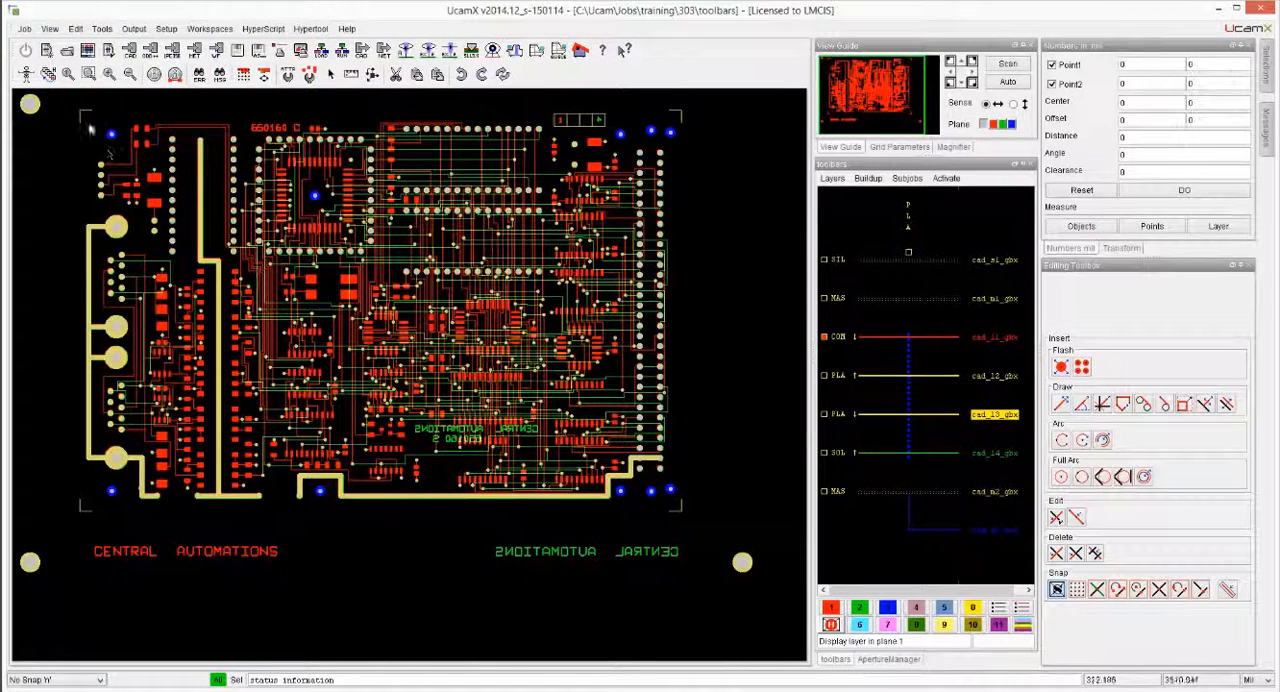
mouse_move(26, 50)
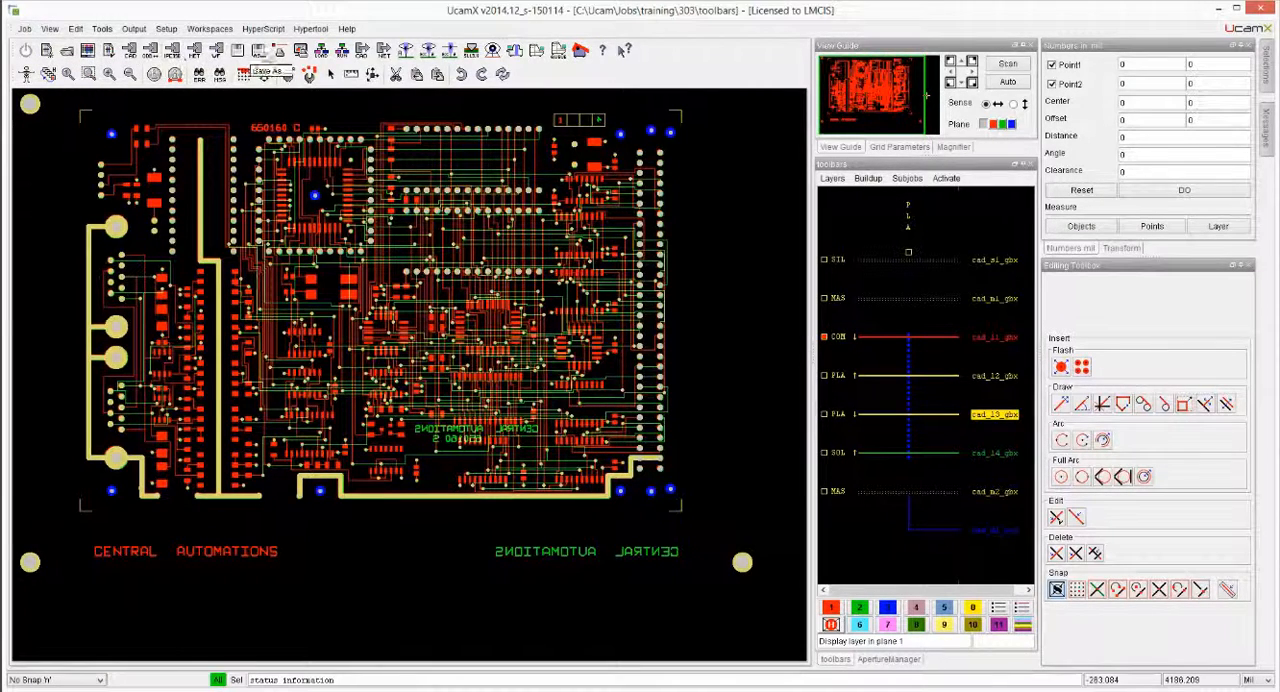
mouse_move(624, 52)
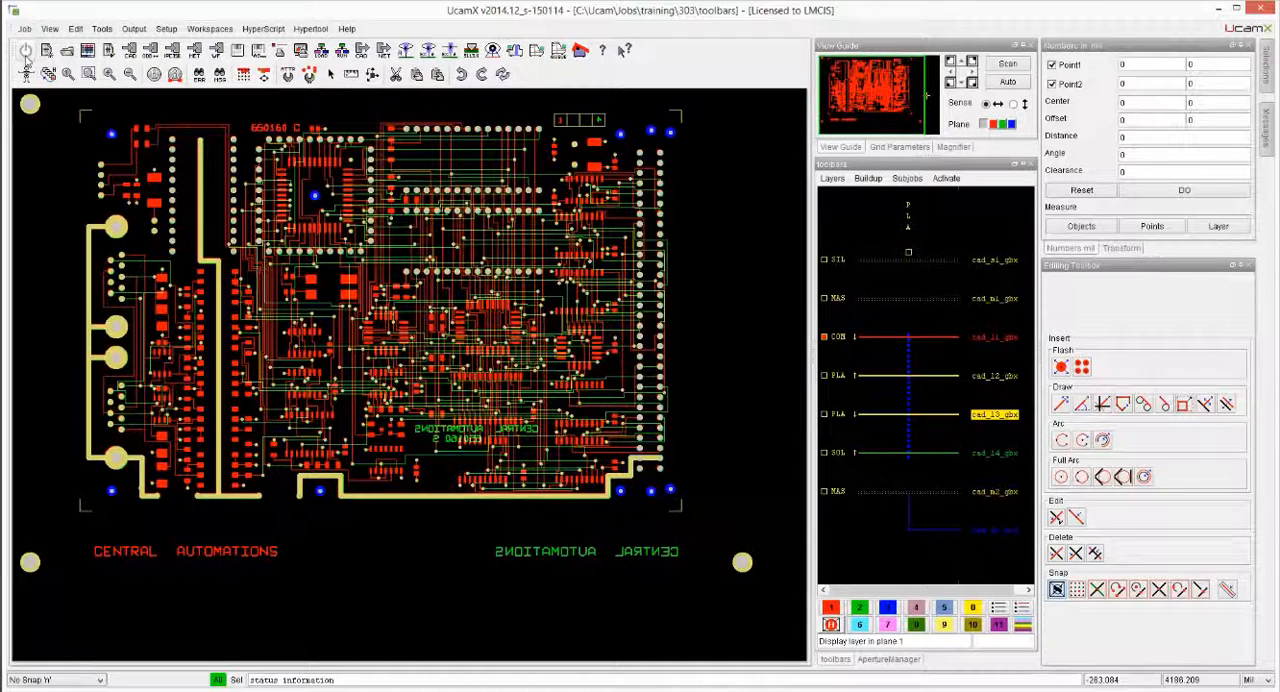
mouse_move(88, 74)
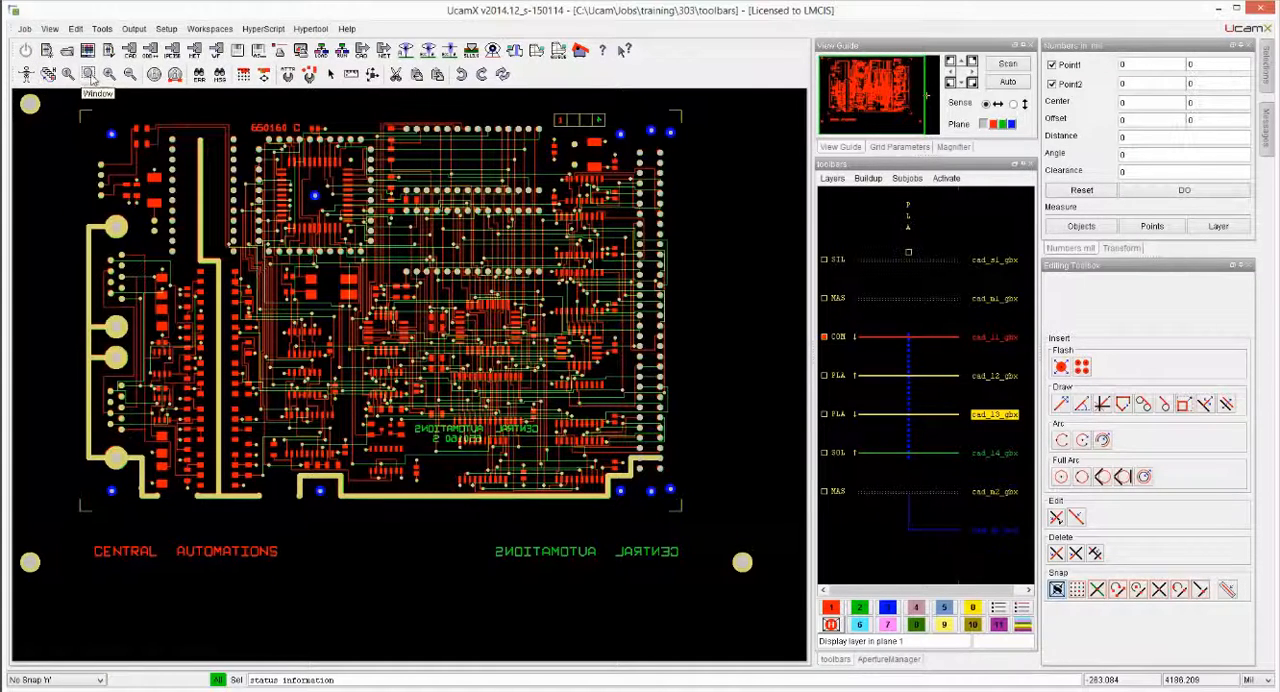
mouse_move(504, 76)
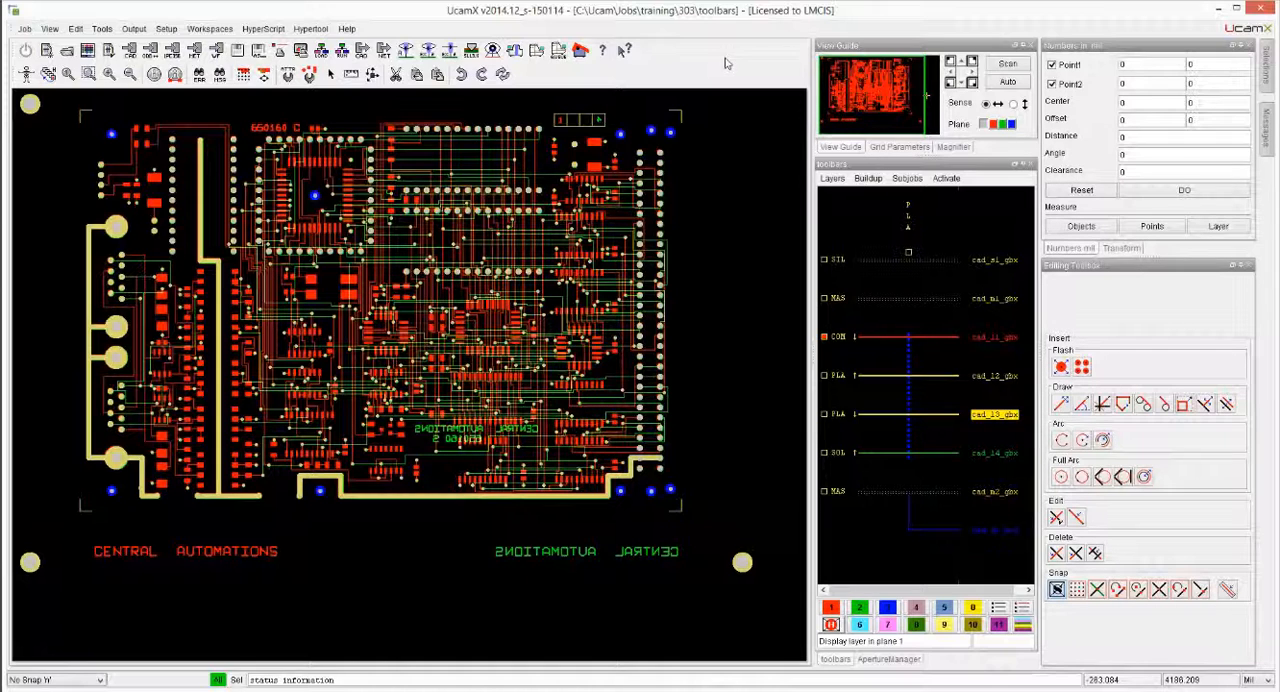
mouse_move(512, 92)
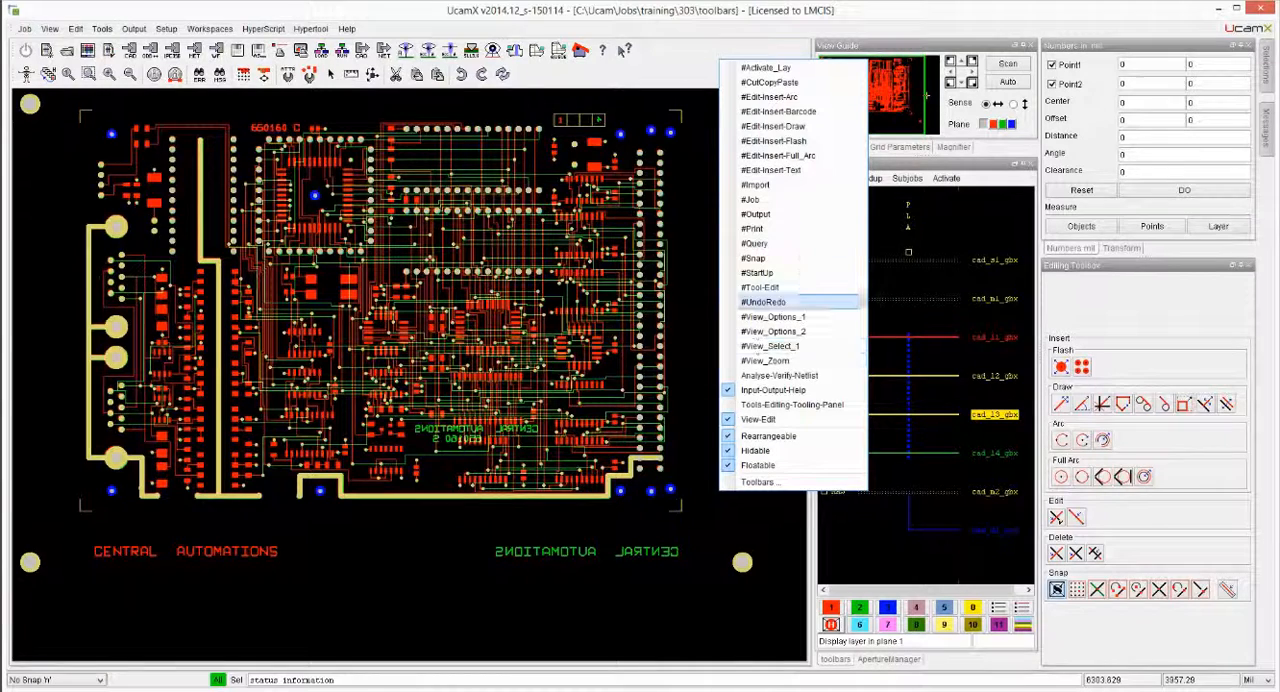
mouse_move(760, 482)
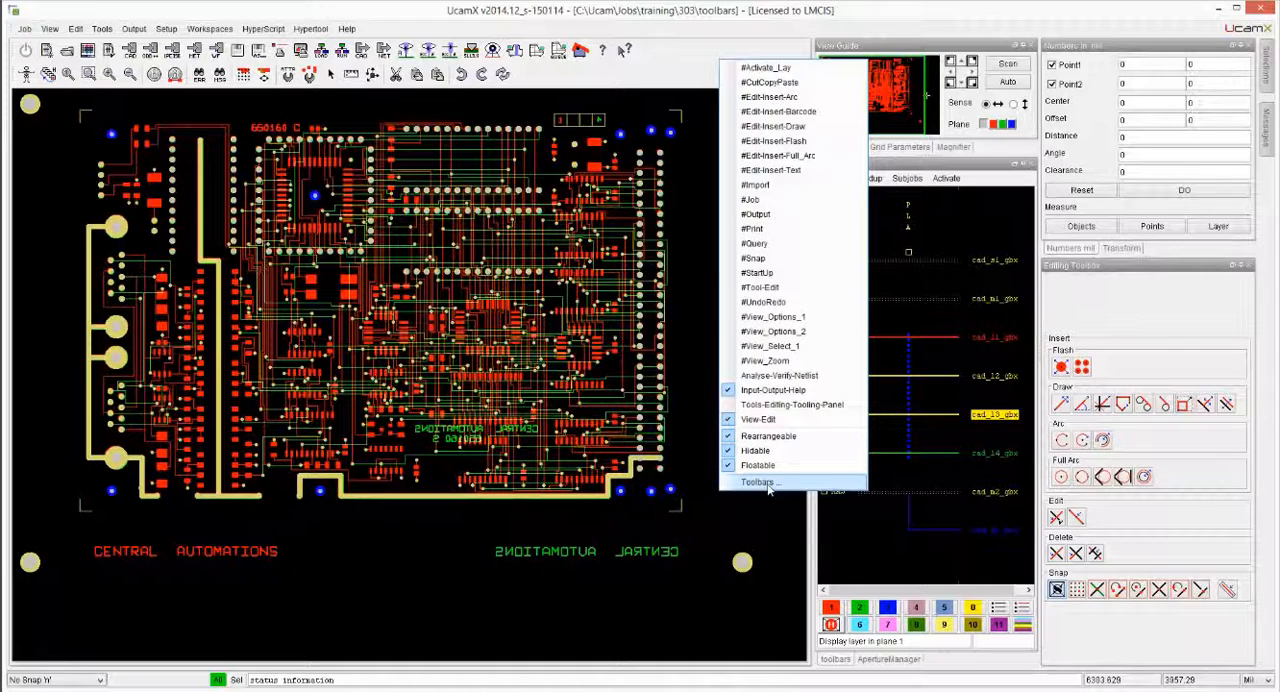
- Load the Input-Output-Help toolbar's commands in the toolbar manager
left_click(758, 484)
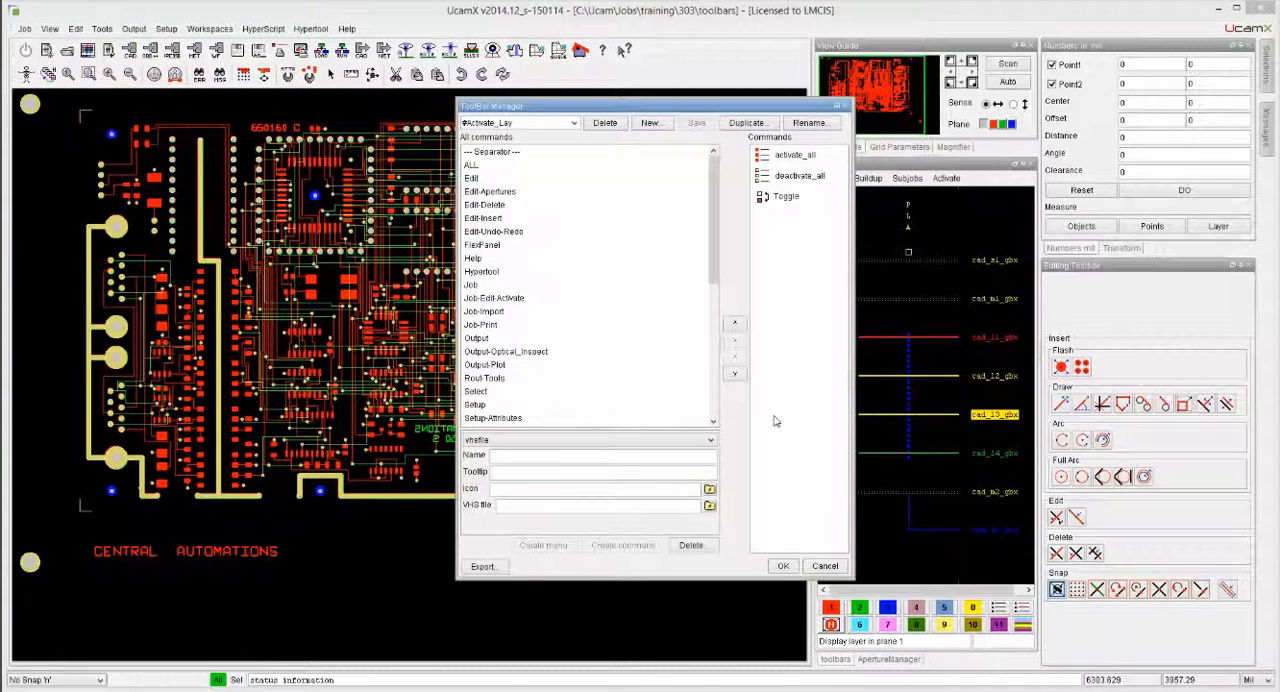
mouse_move(776, 416)
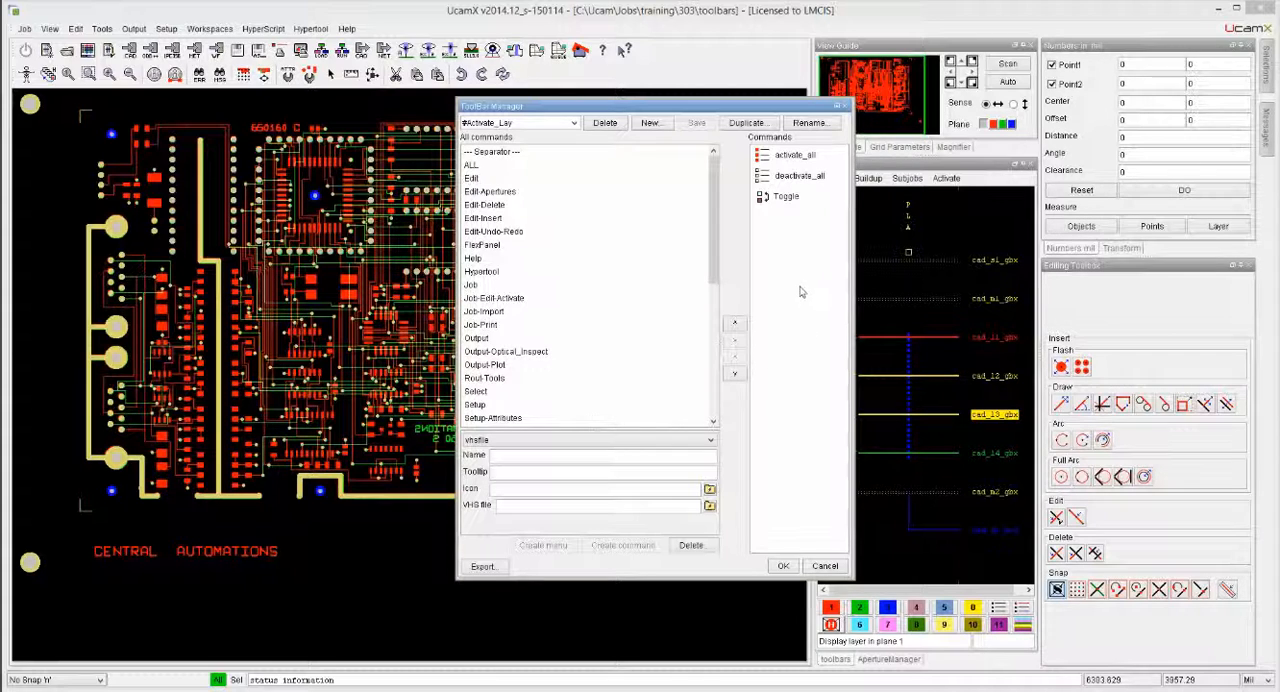
left_click(572, 122)
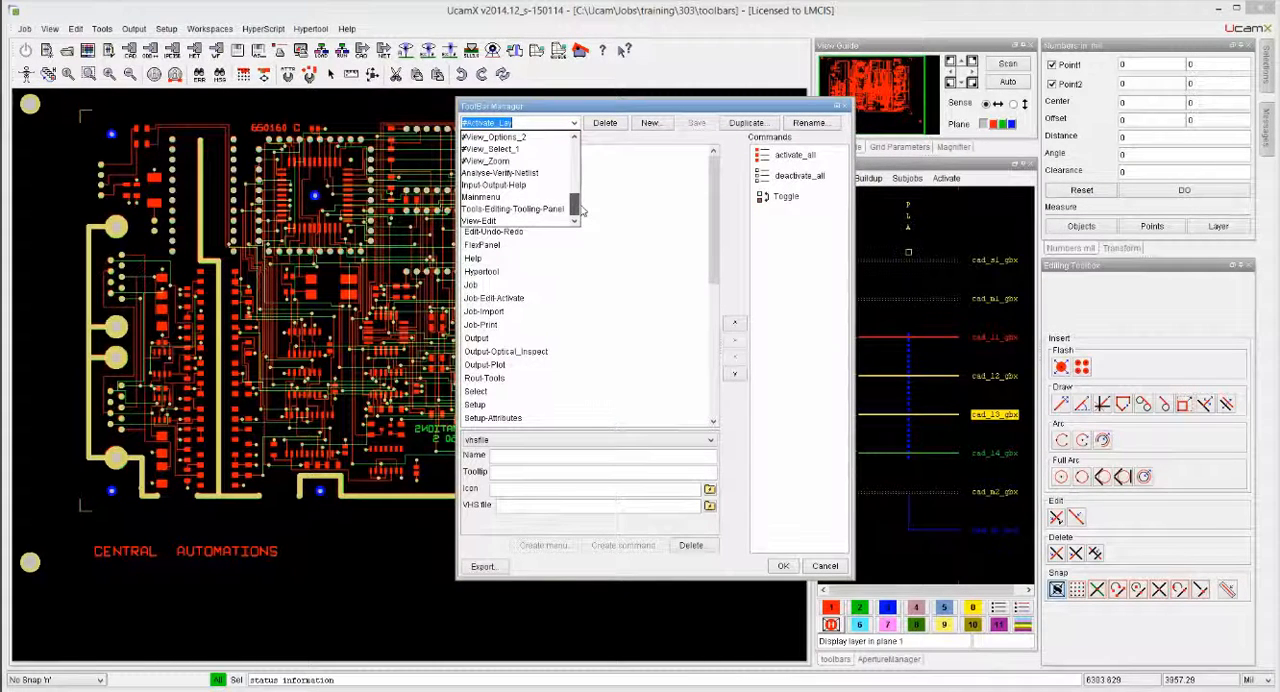
left_click(484, 220)
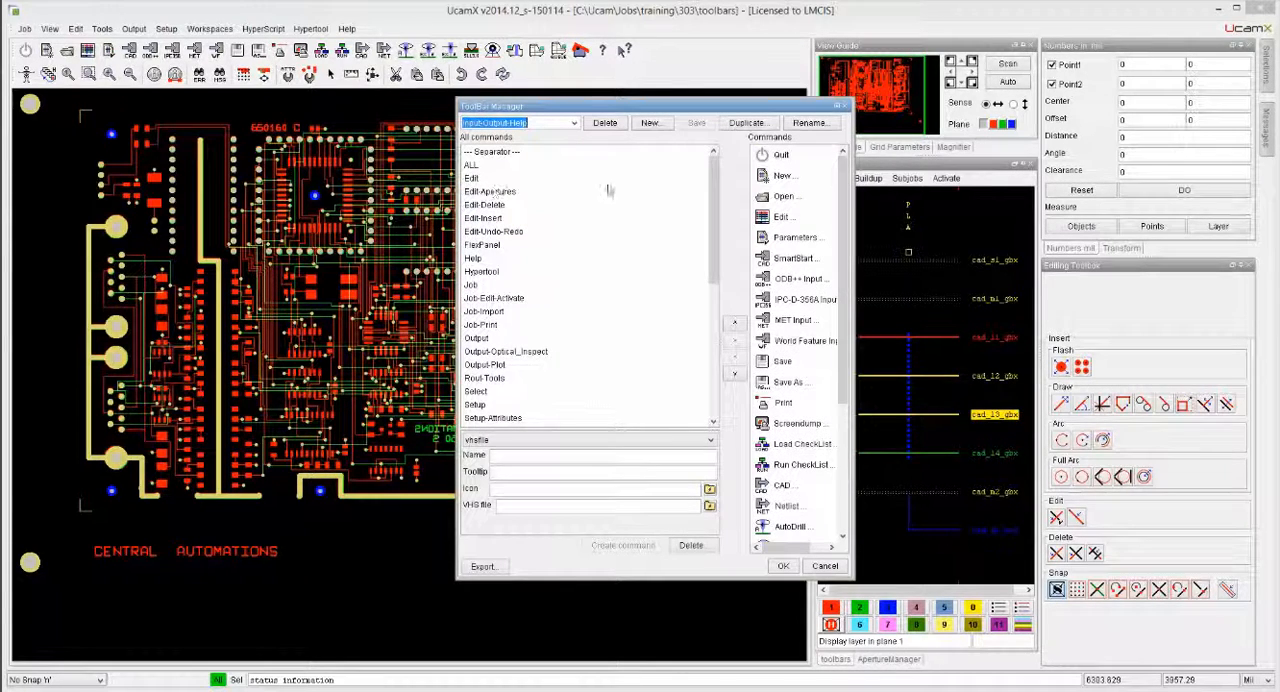
- Duplicate the Input-Output-Help toolbar as Input-Output-Help_LM
left_click(748, 122)
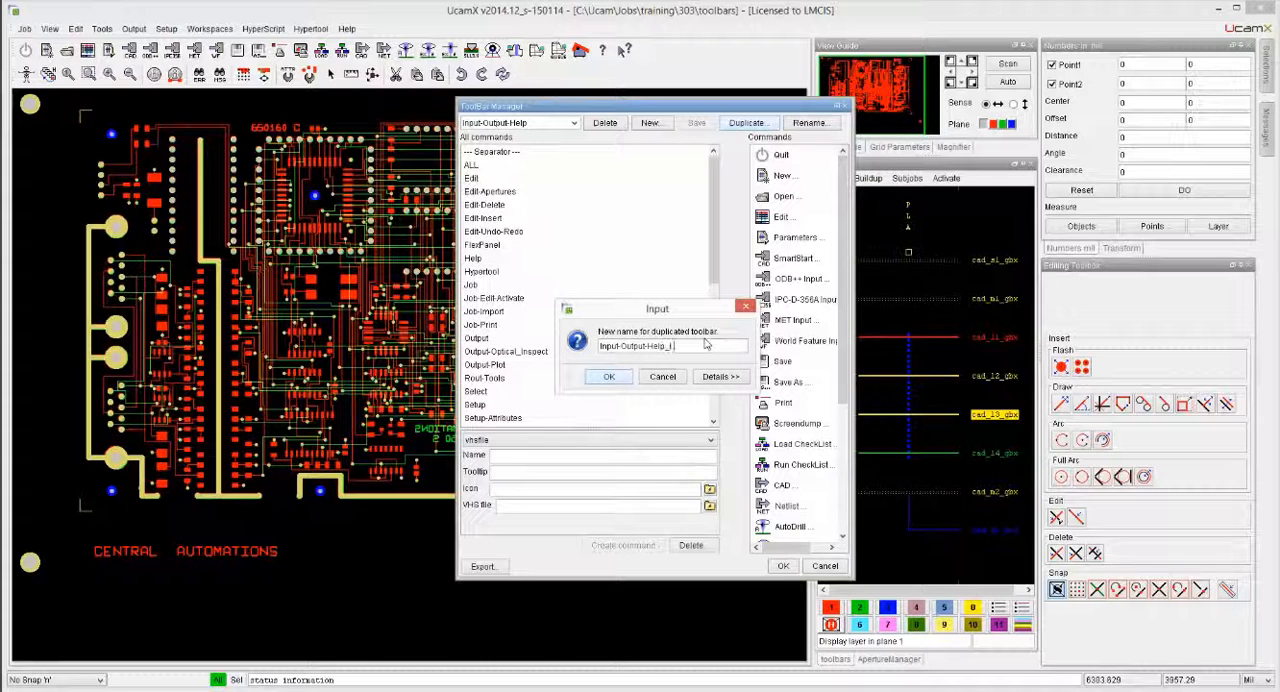
type("LM")
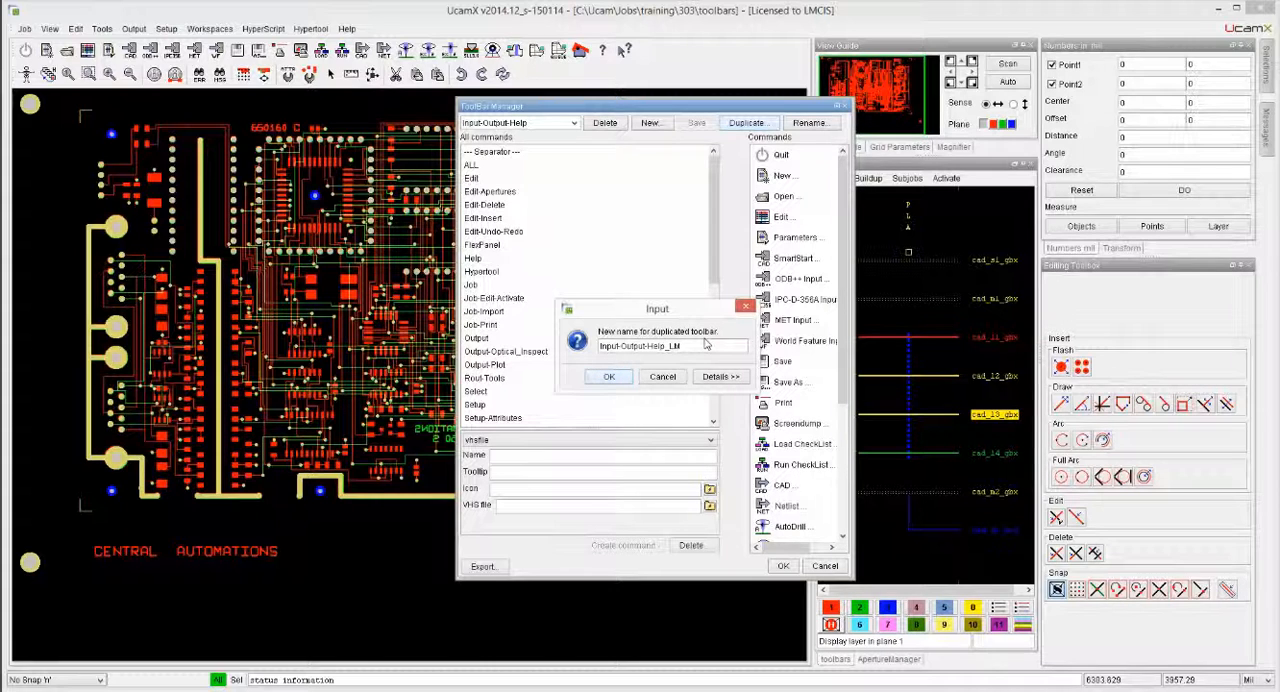
left_click(608, 376)
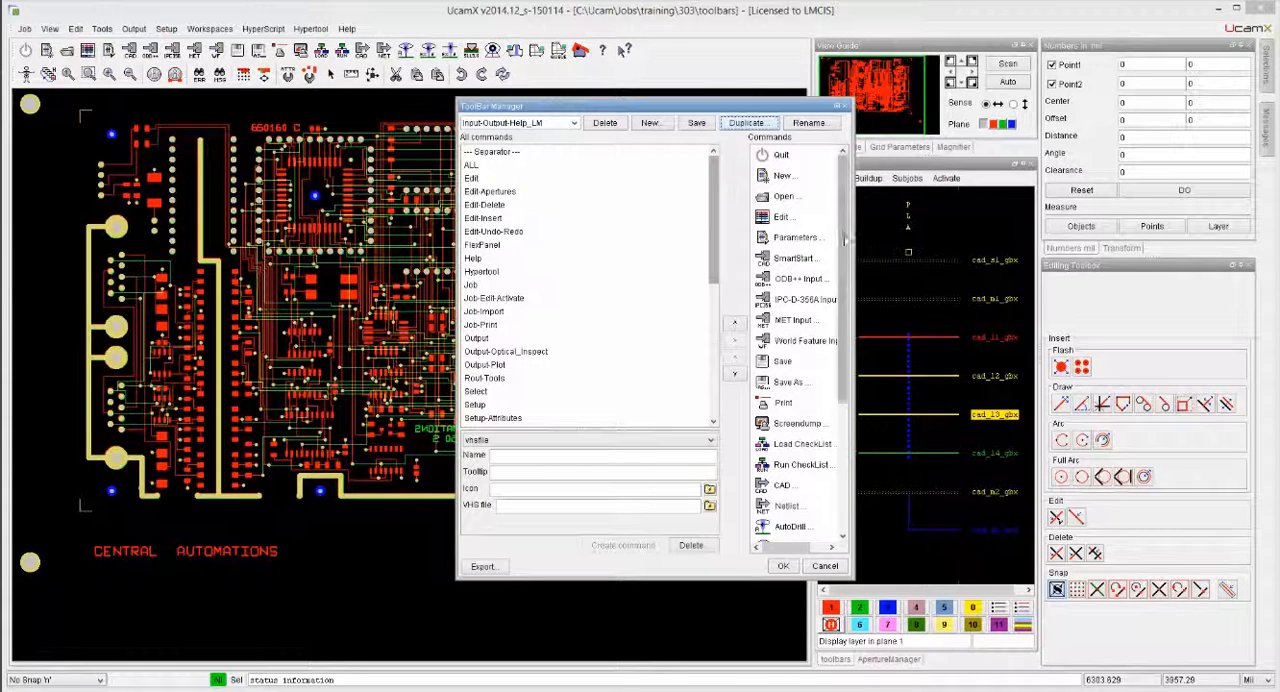
- Remove the screenshot and other unwanted output commands from Input-Output-Help_LM and apply the edits
scroll("down", 3)
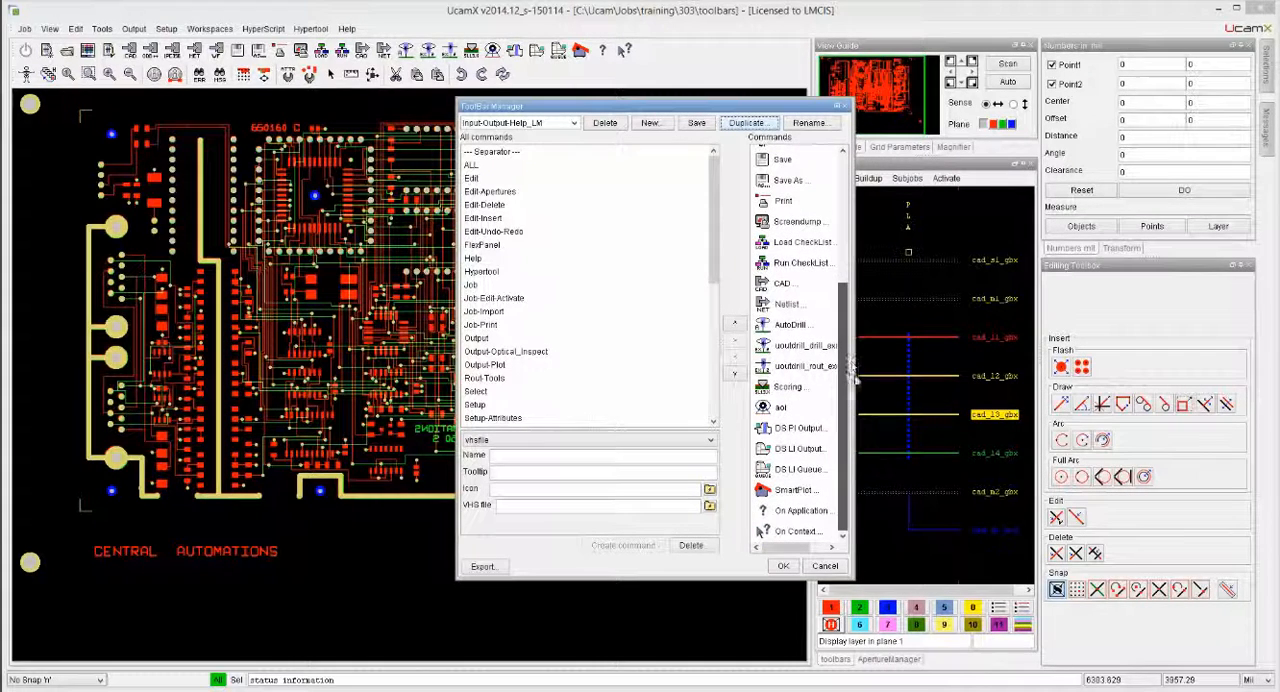
left_click(800, 242)
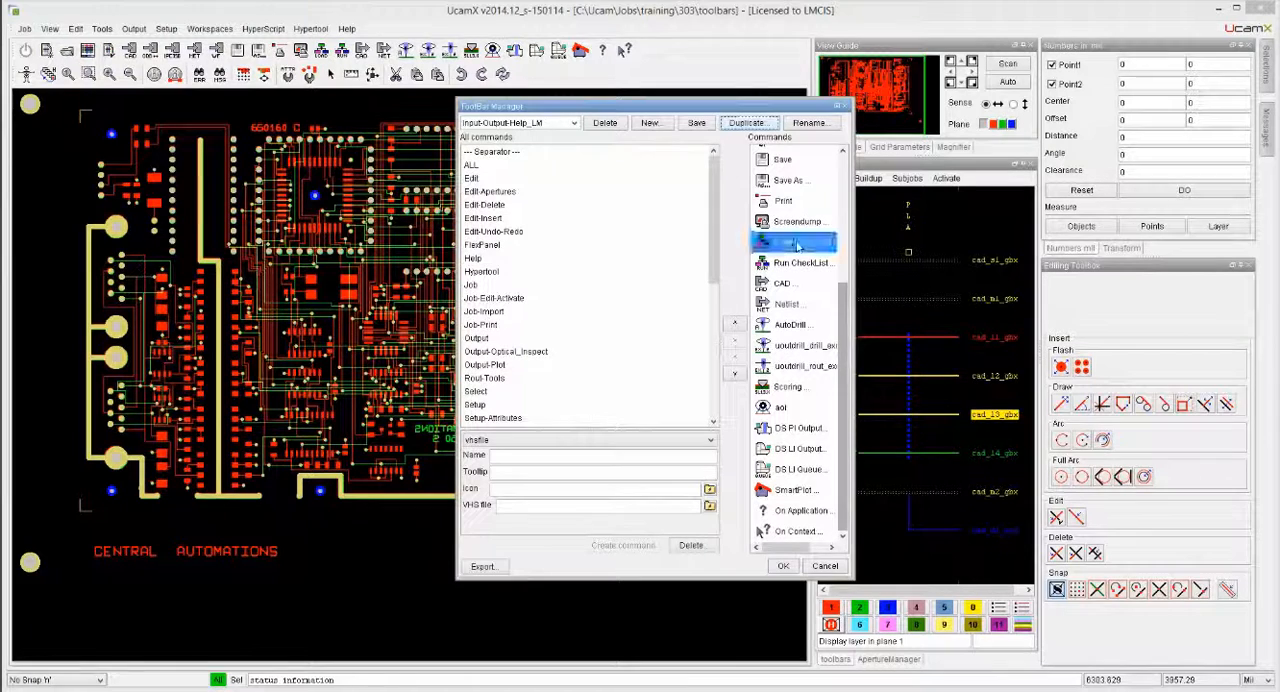
left_click(800, 242)
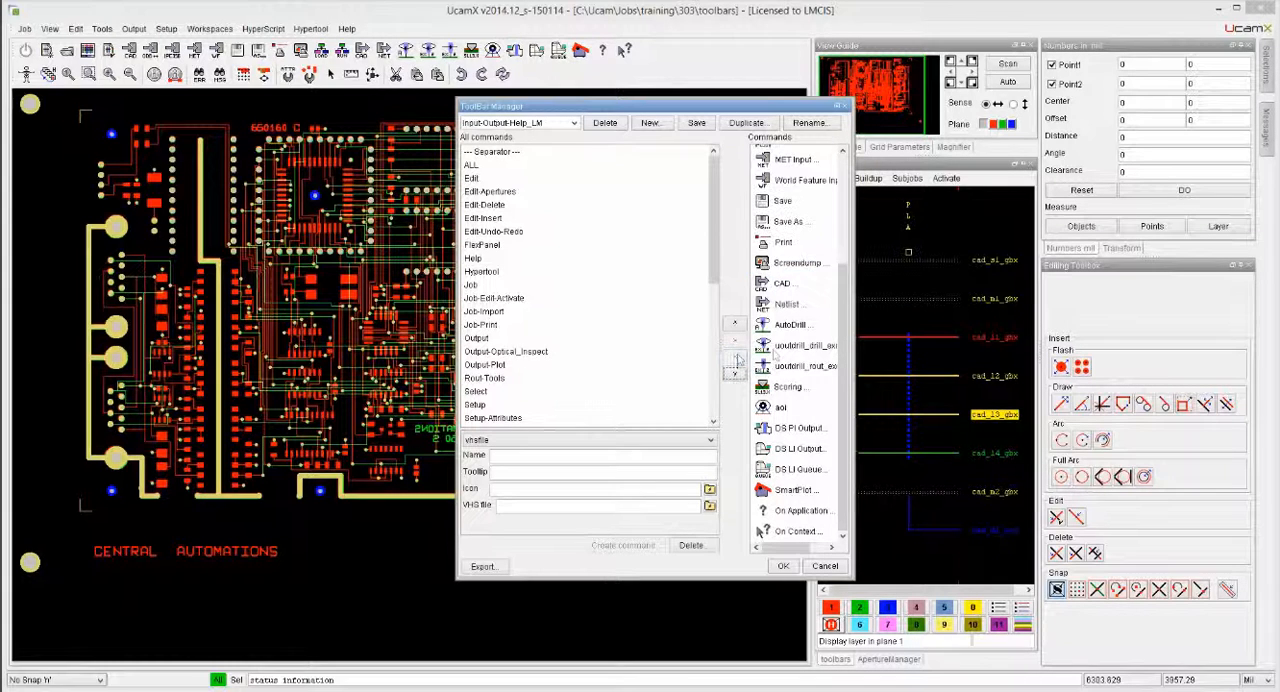
left_click(796, 262)
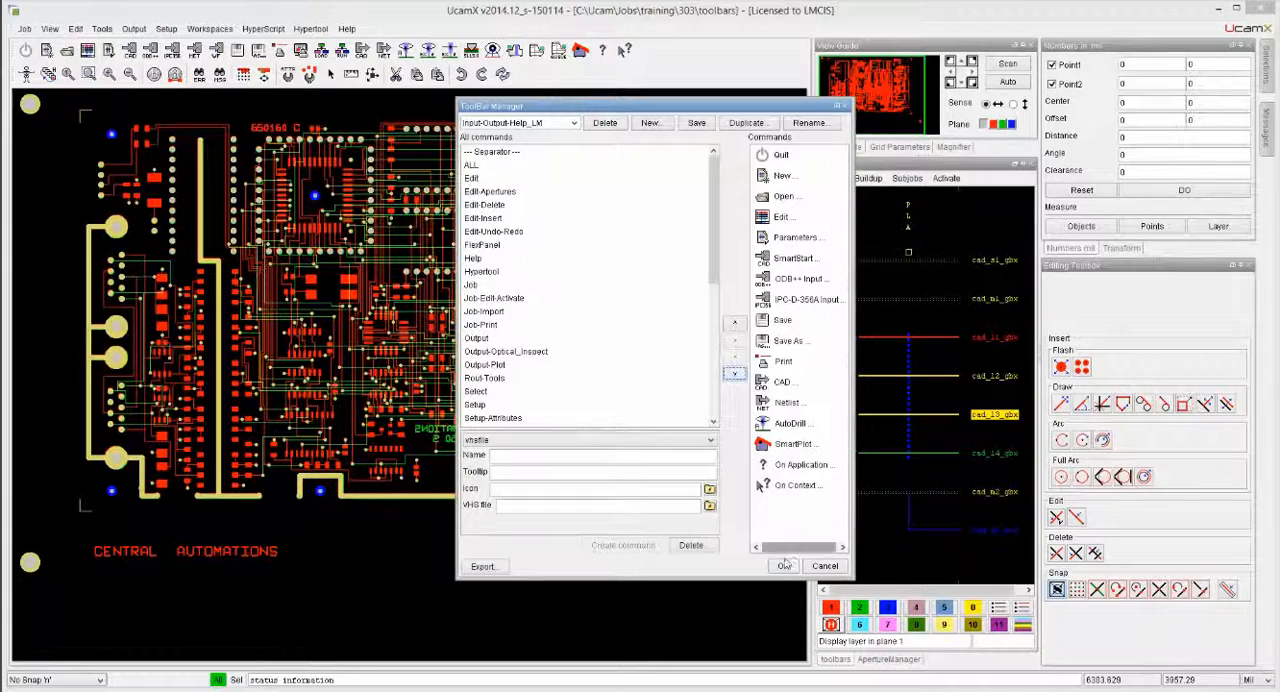
left_click(784, 566)
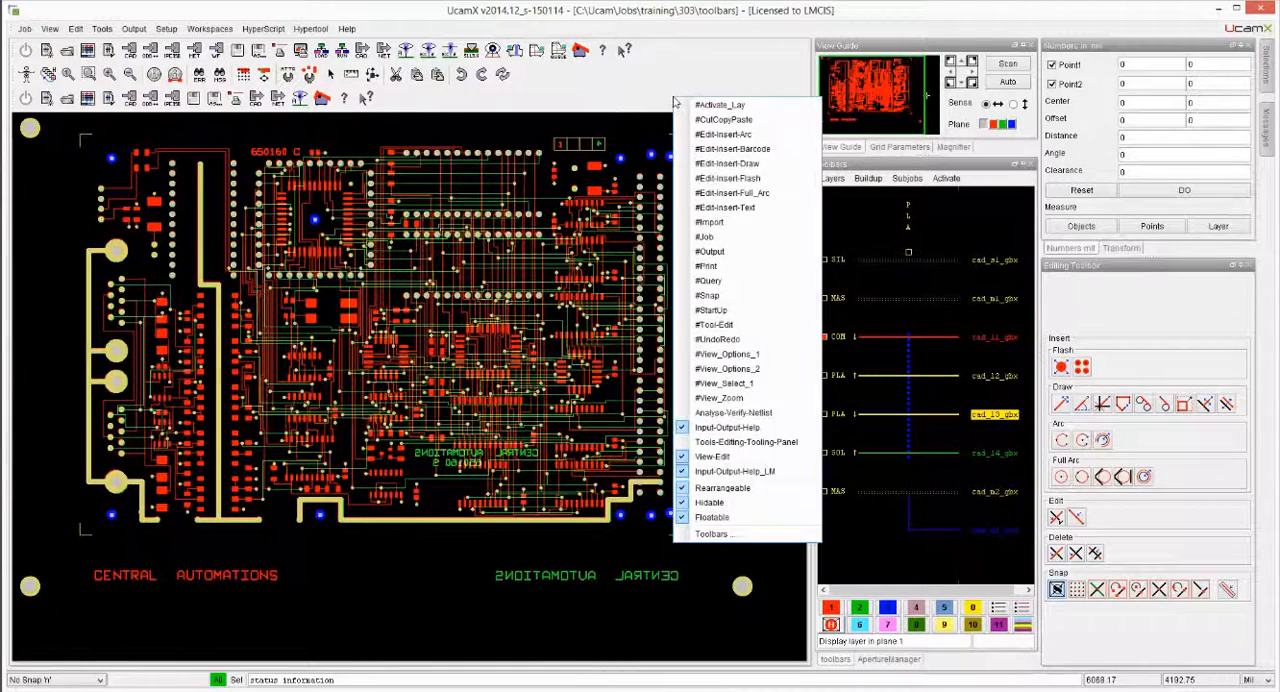
mouse_move(746, 442)
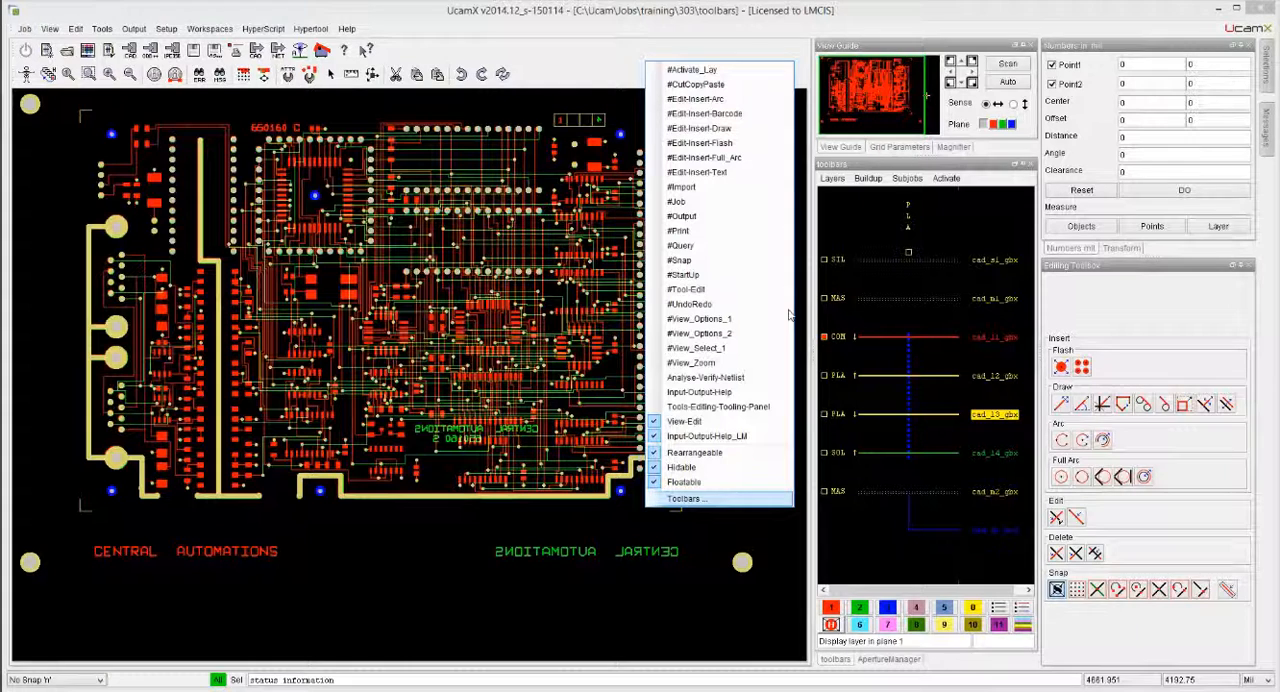
- Swap the old netlist command for the Output group's Netlist command and move it up beside CAD
left_click(686, 498)
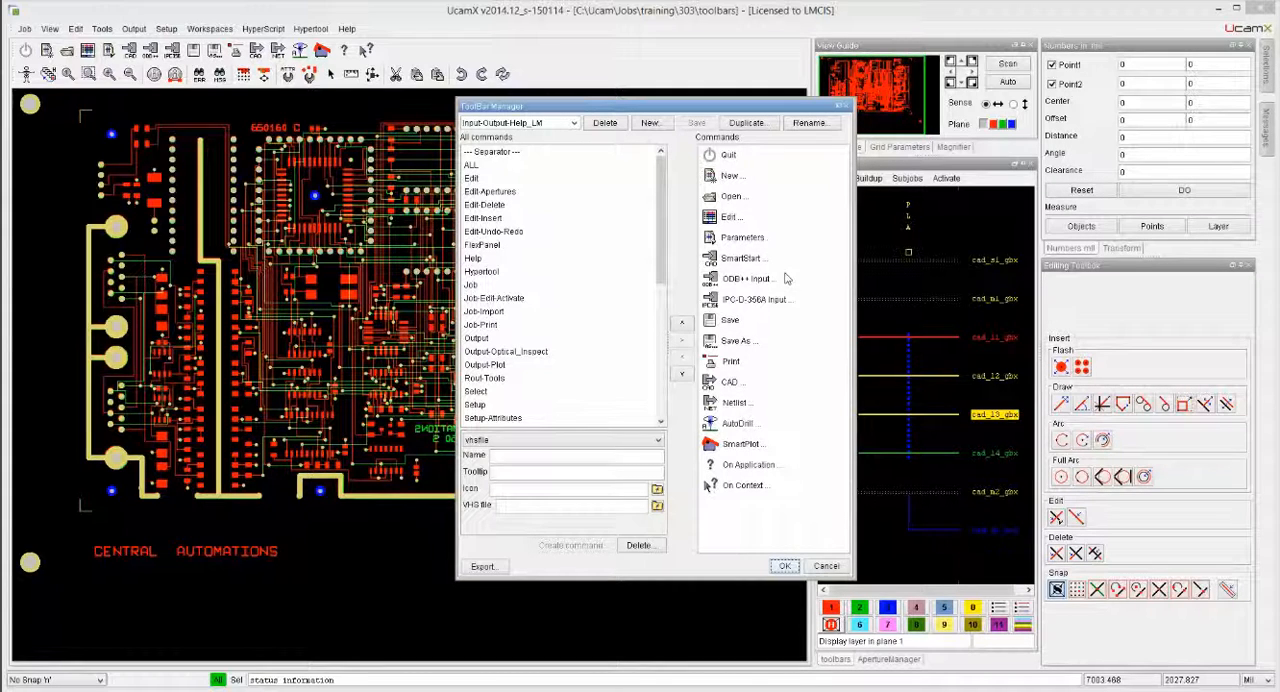
mouse_move(748, 520)
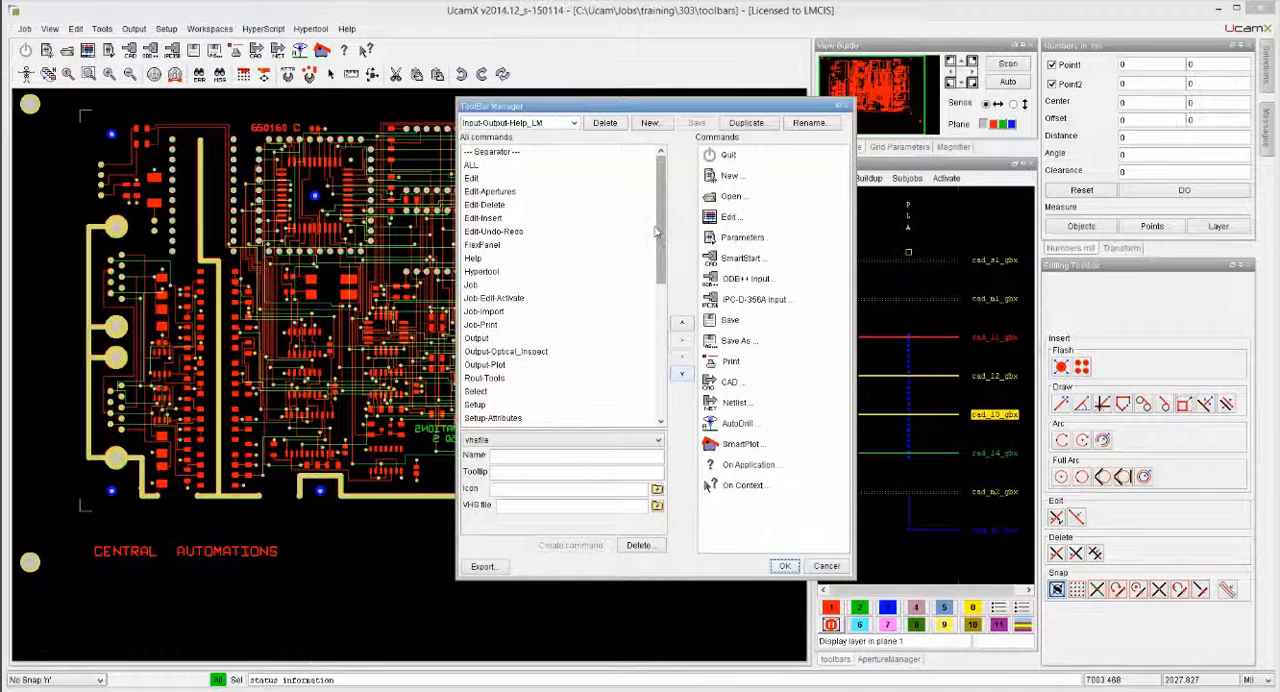
mouse_move(664, 236)
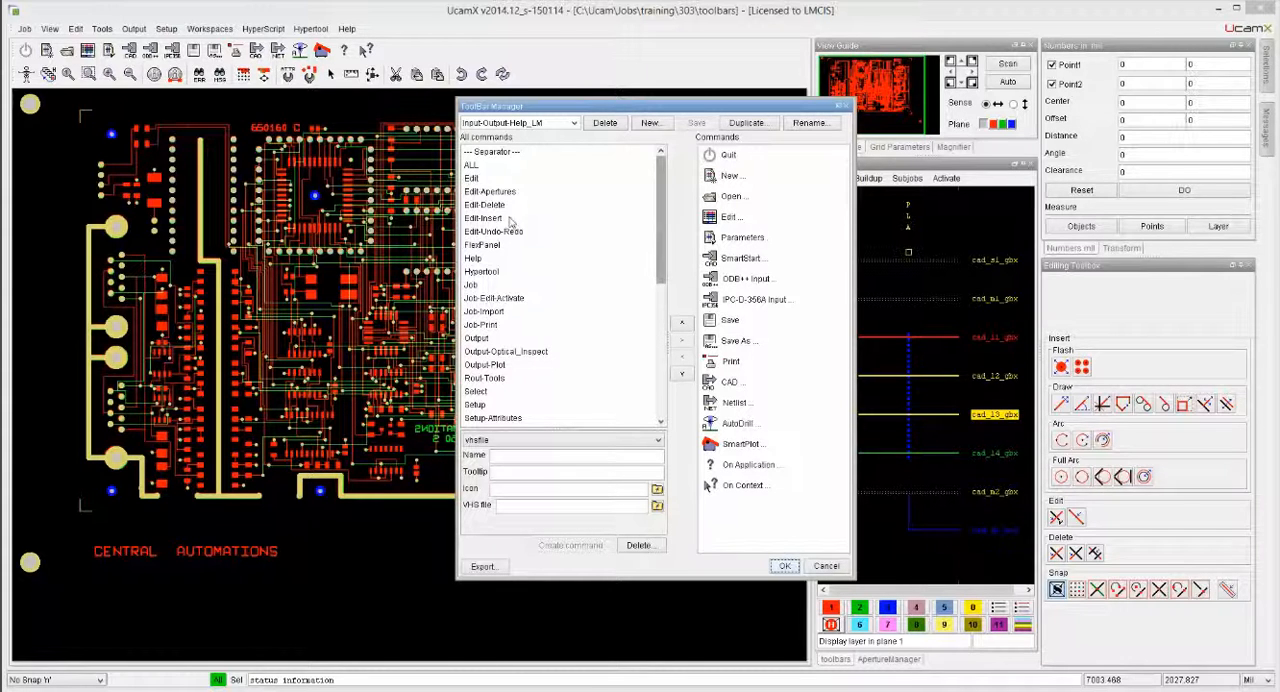
left_click(476, 338)
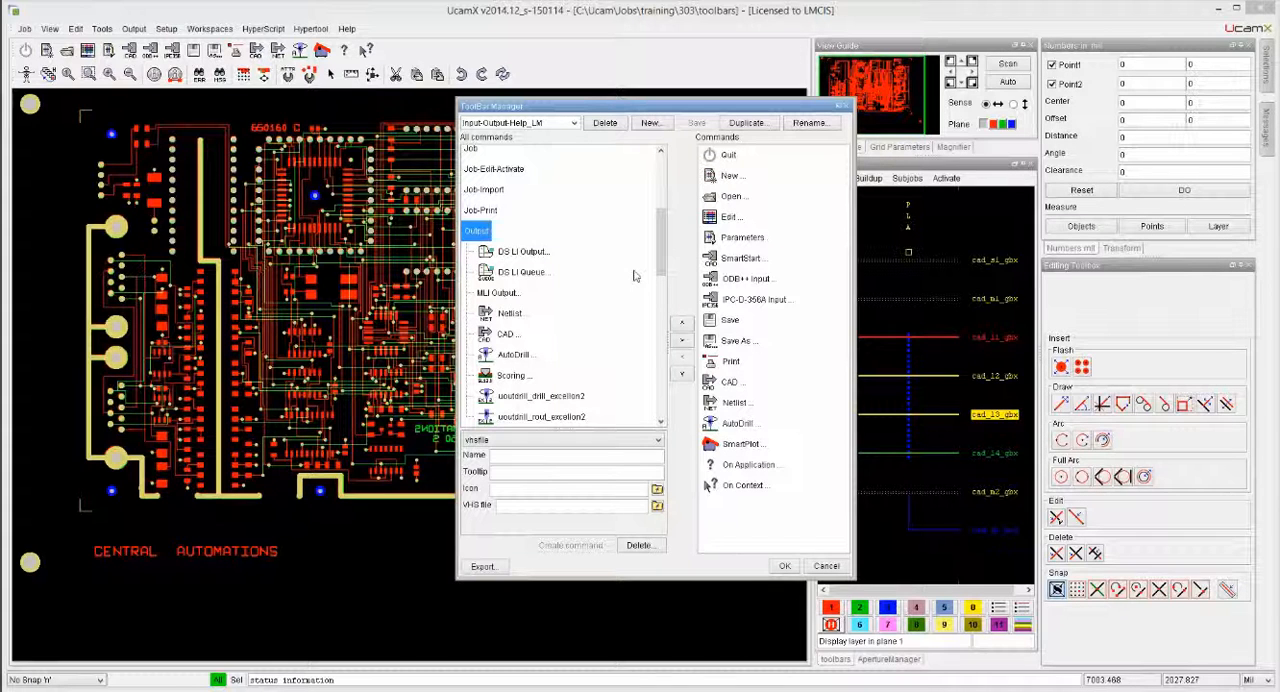
mouse_move(630, 270)
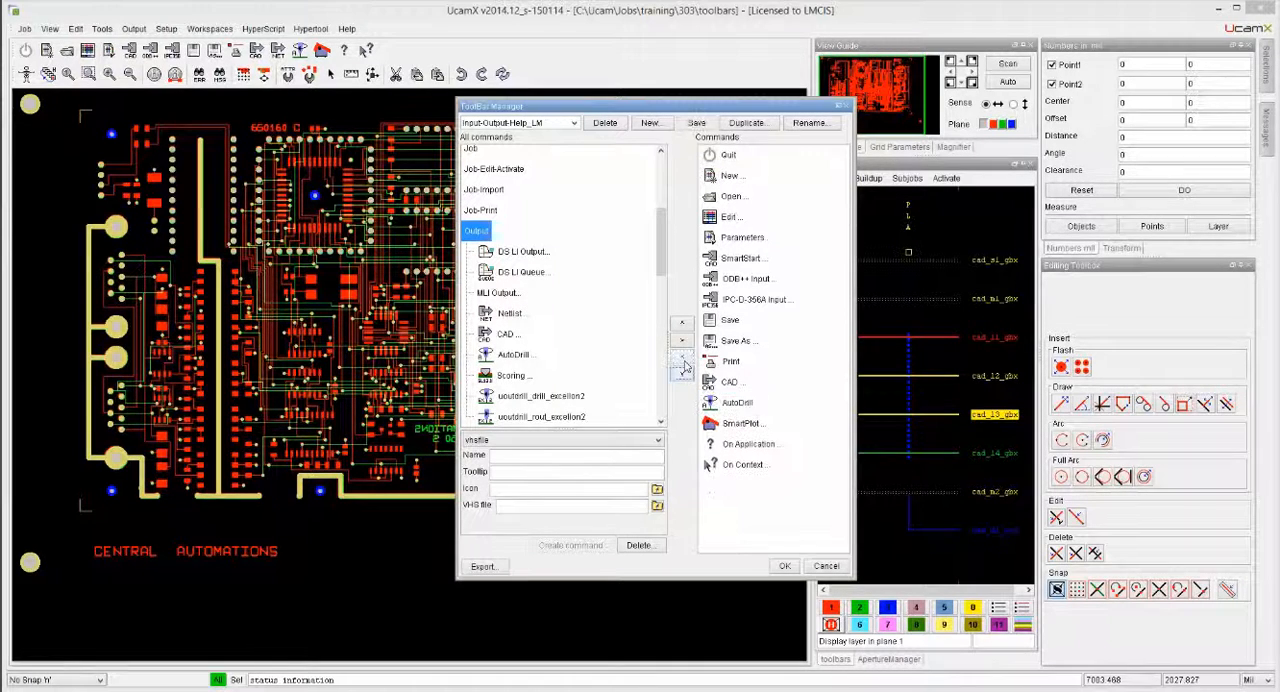
left_click(476, 232)
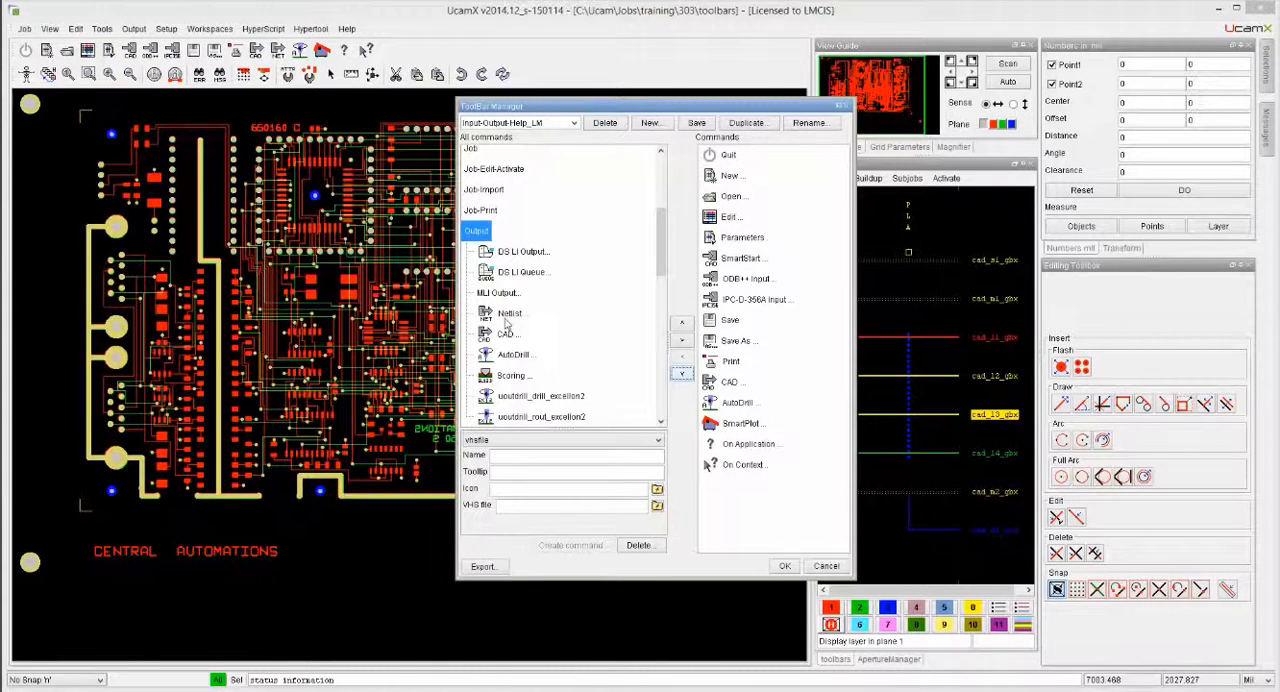
left_click(510, 312)
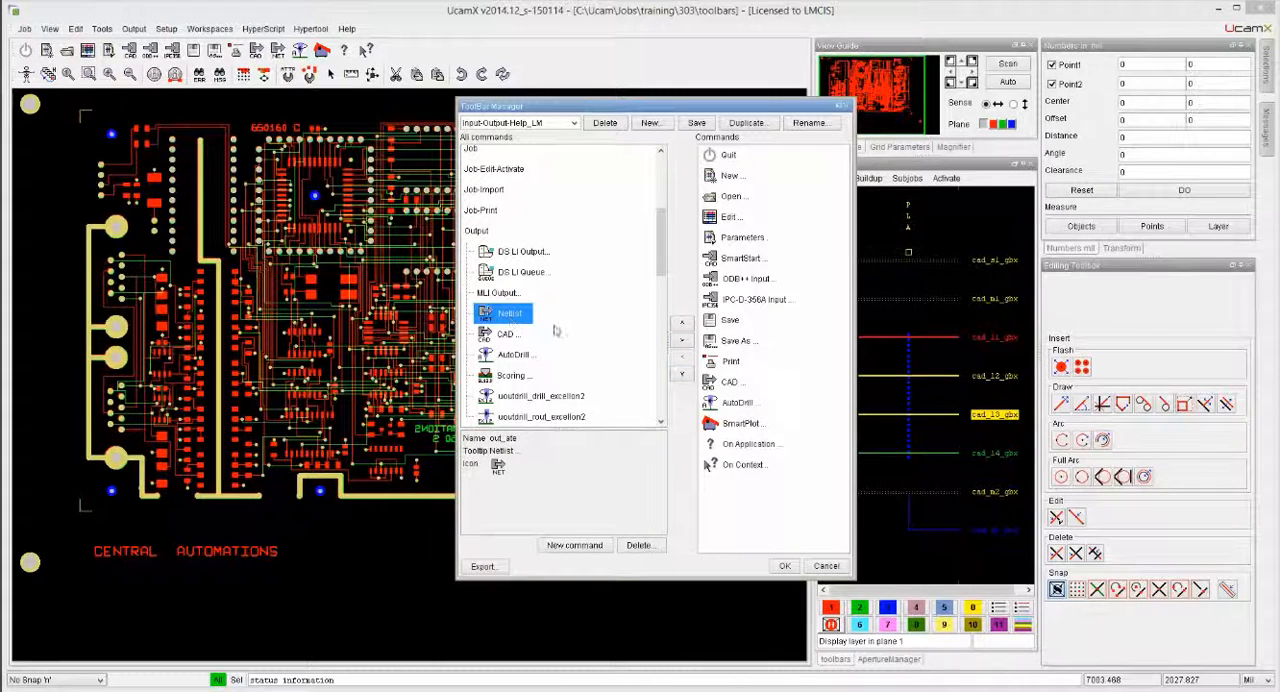
mouse_move(682, 344)
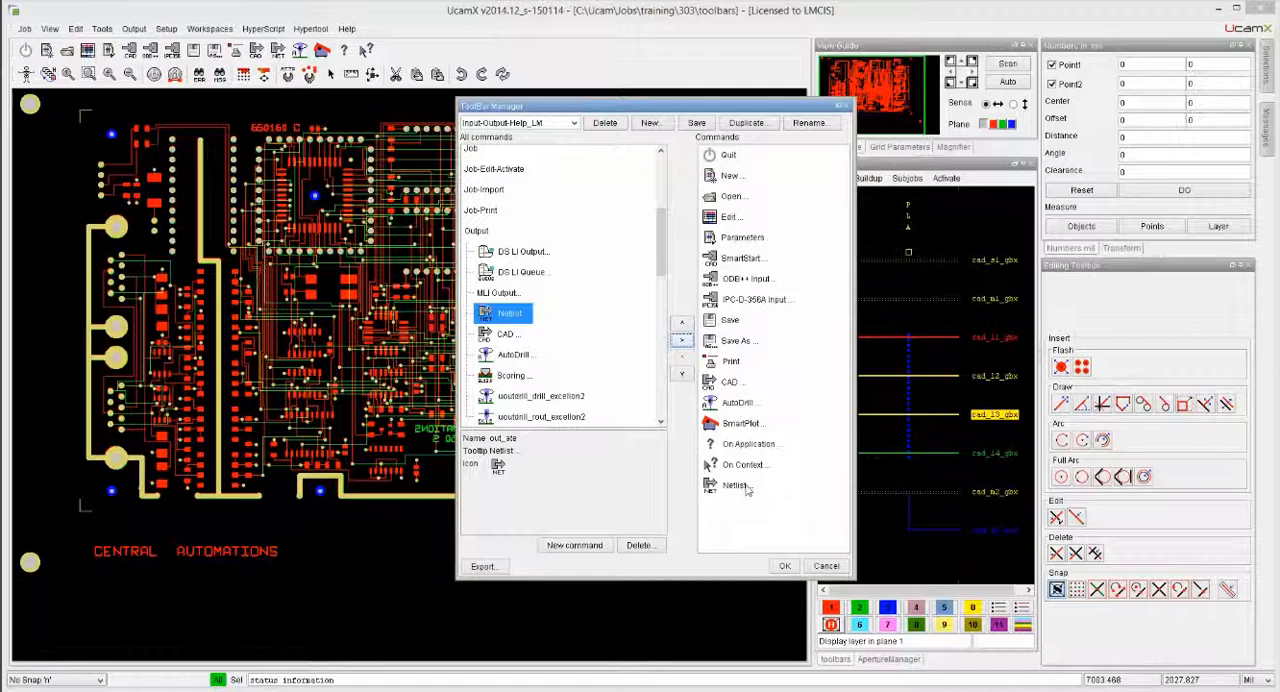
left_click(734, 484)
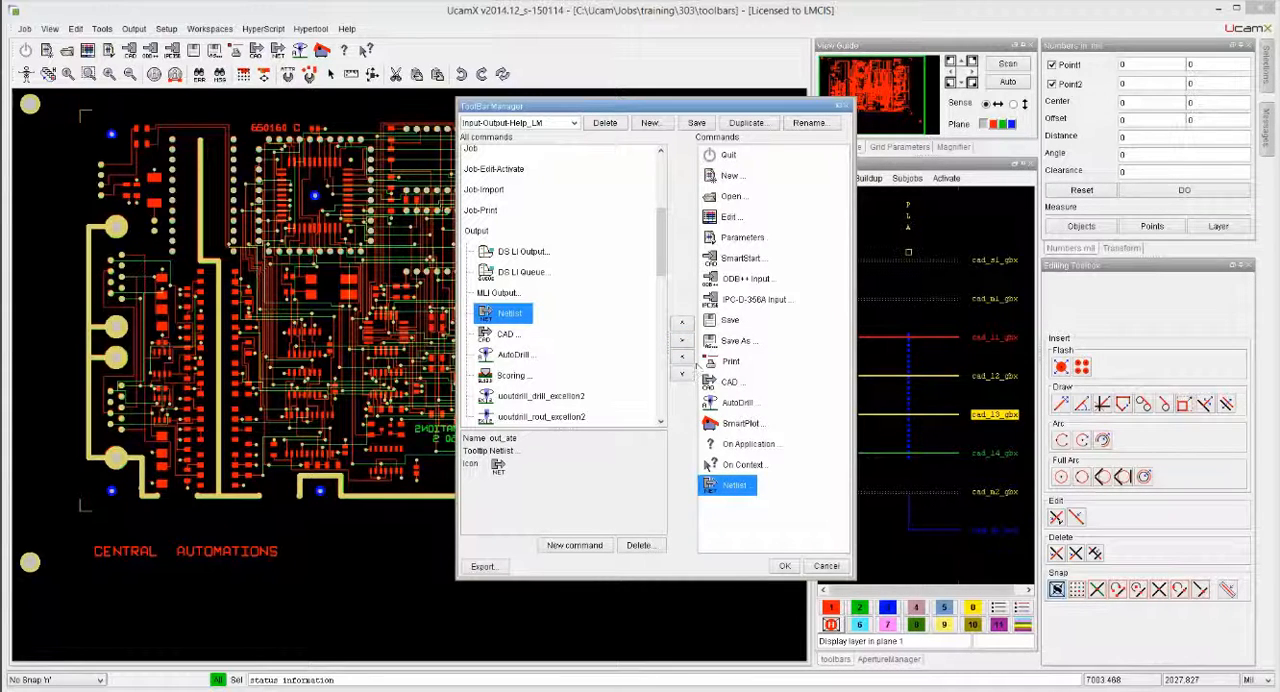
left_click(680, 328)
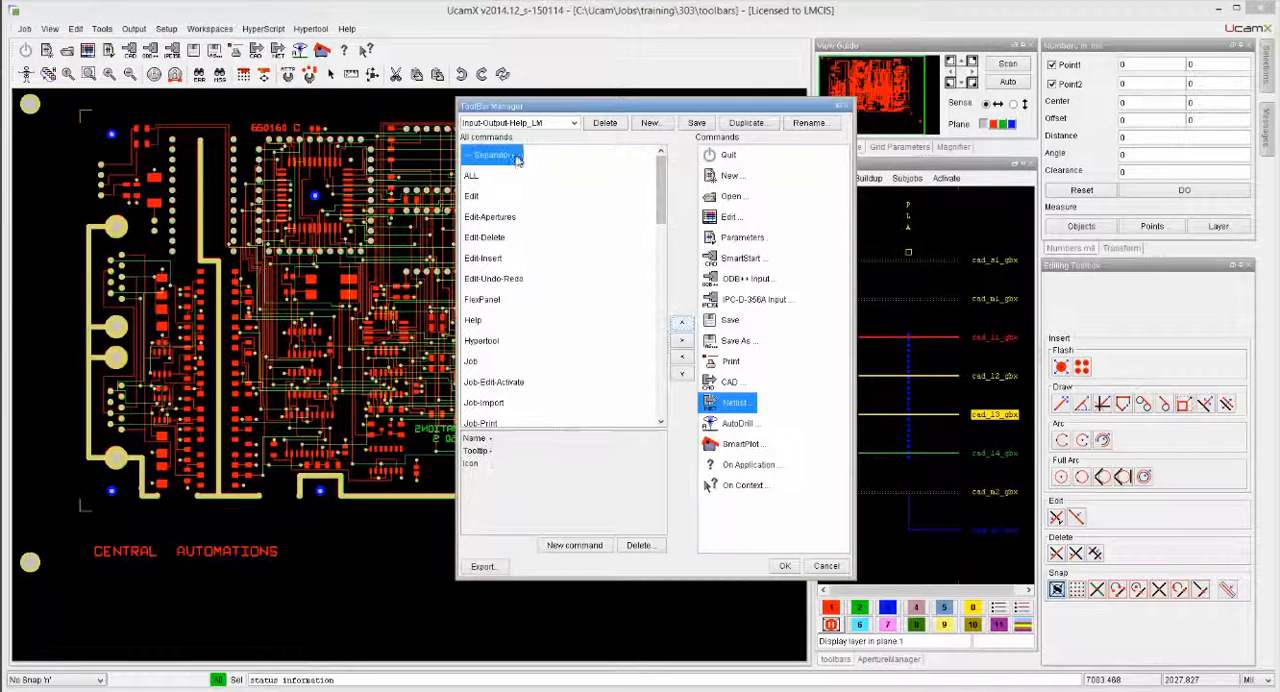
- Add separators around the output commands and apply the toolbar changes
left_click(680, 338)
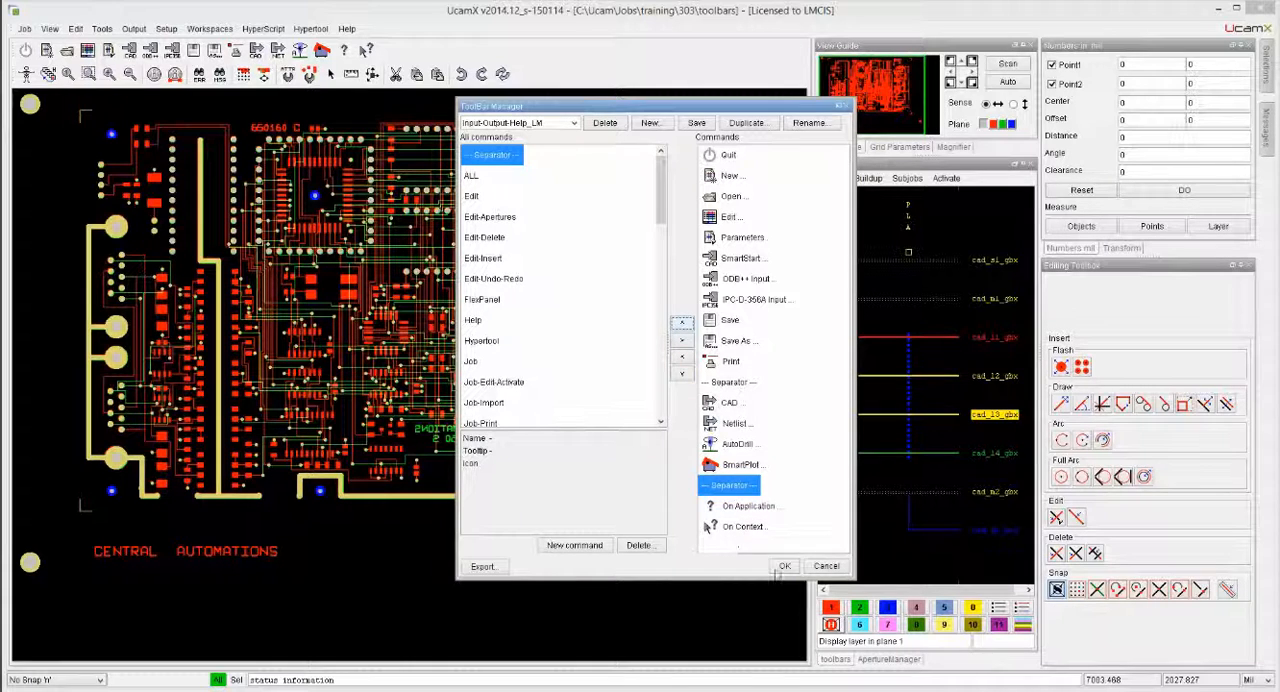
left_click(784, 566)
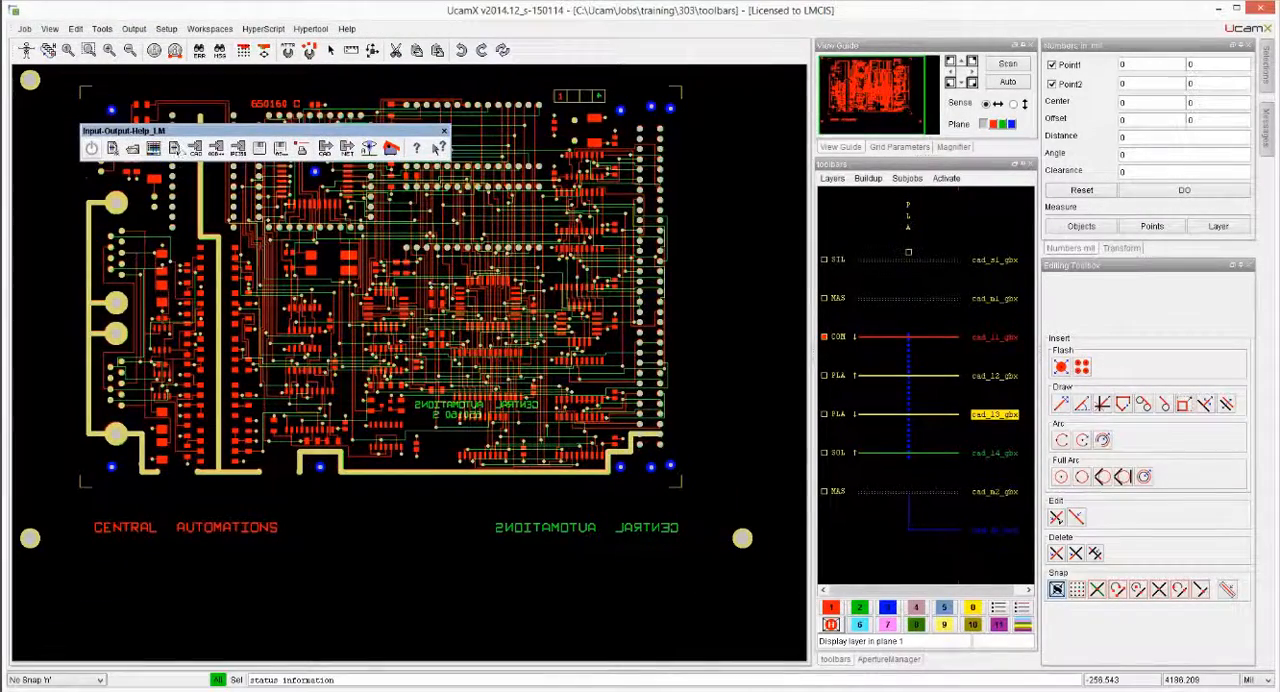
- Reopen the toolbar manager on the Input-Output-Help_LM toolbar
left_click(444, 132)
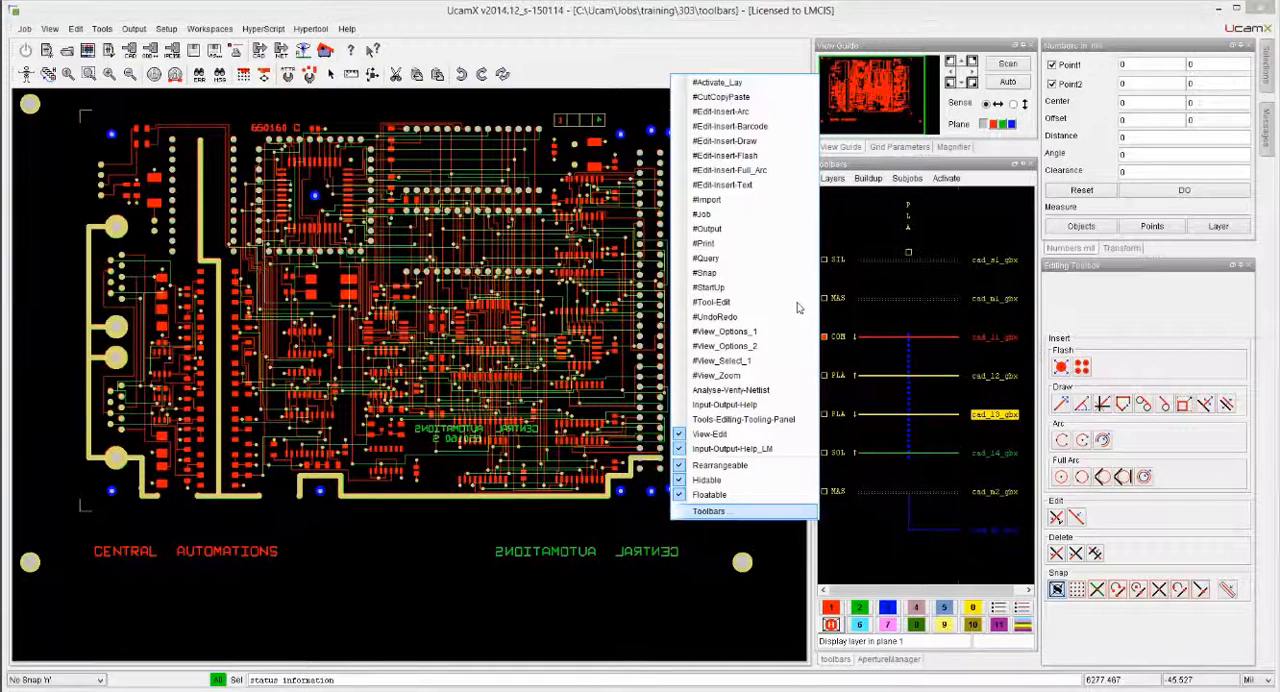
left_click(710, 512)
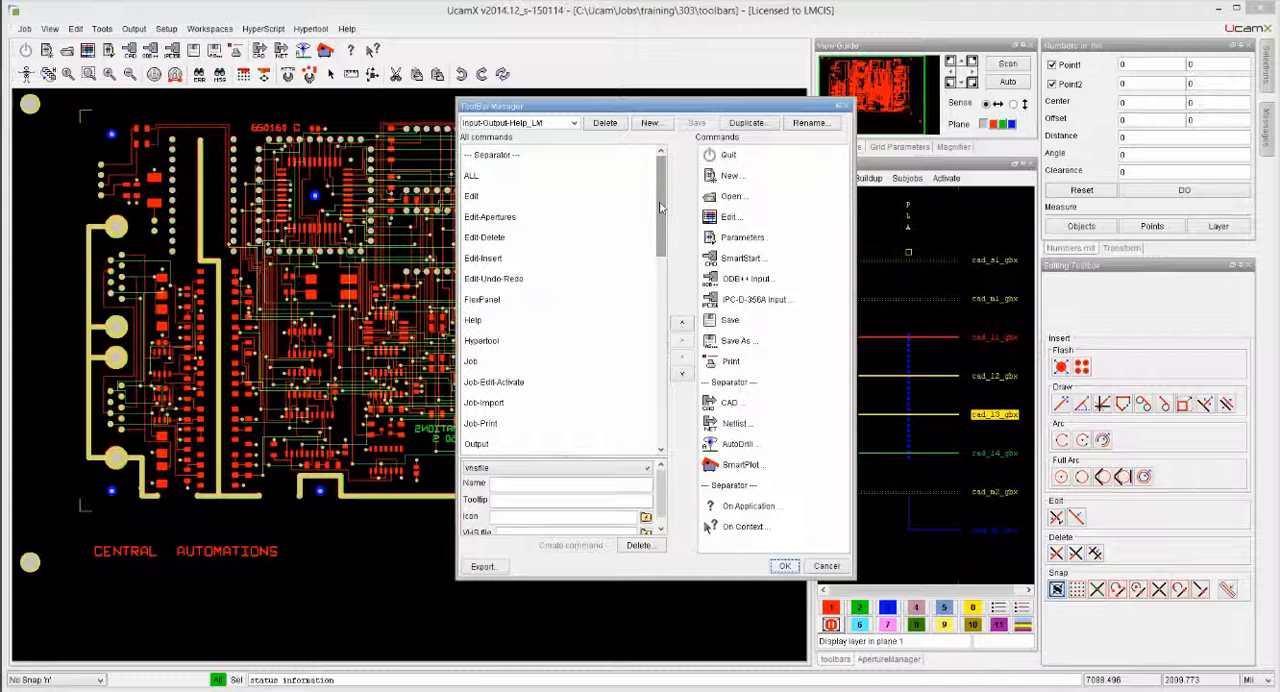
left_click(572, 122)
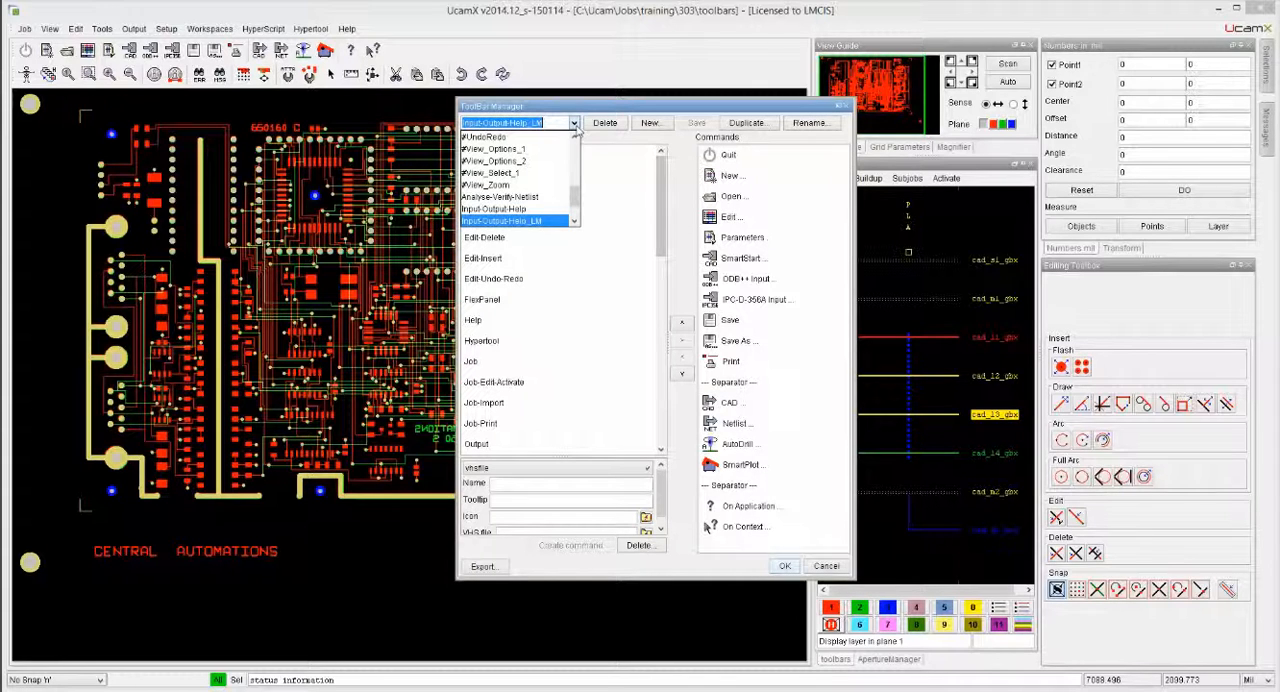
left_click(488, 136)
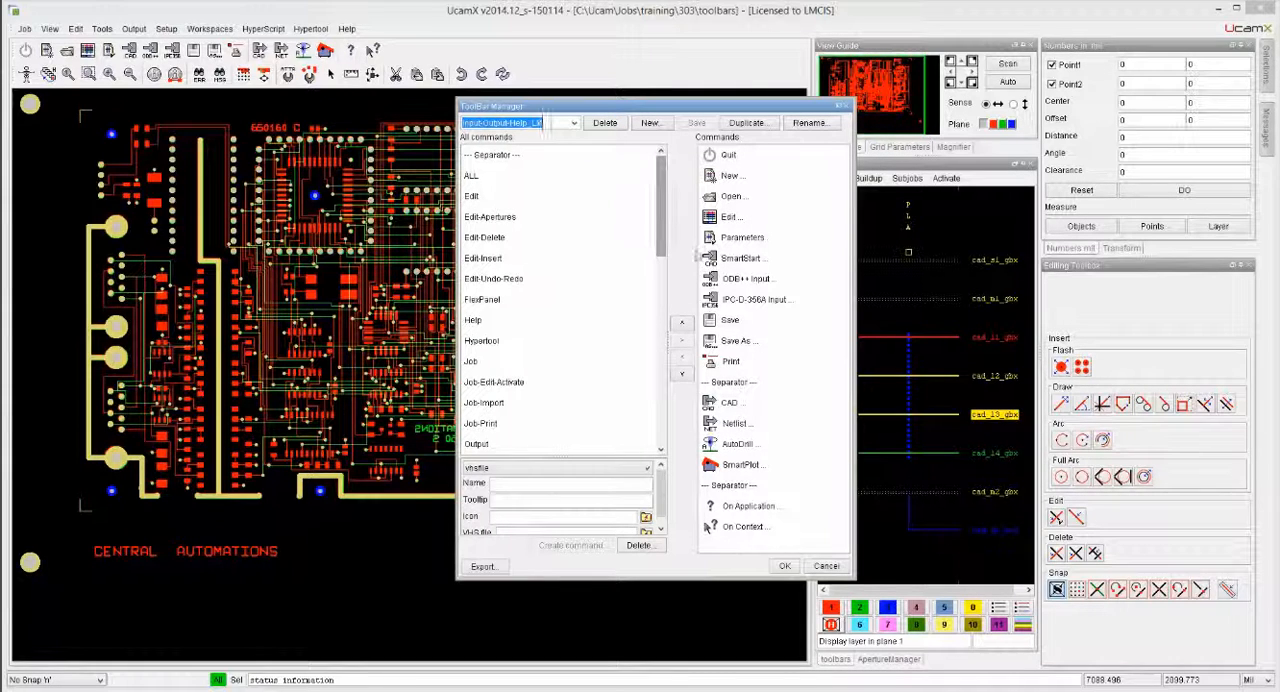
scroll("down", 3)
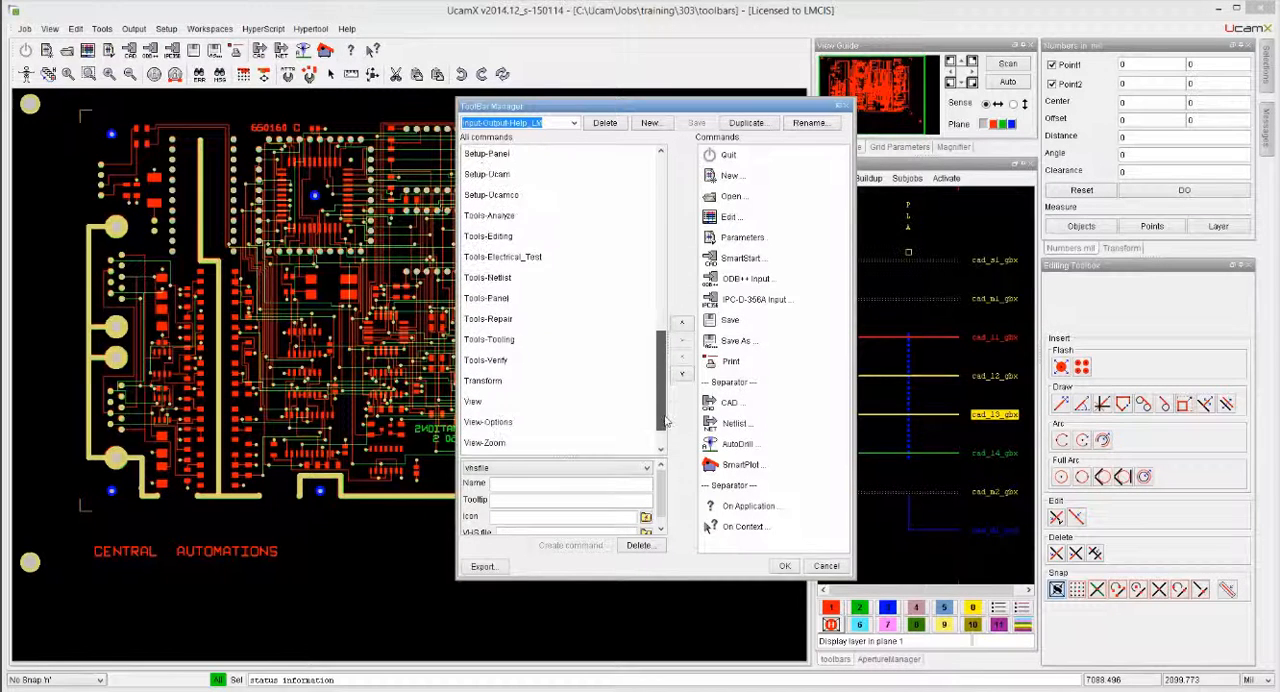
scroll("down", 3)
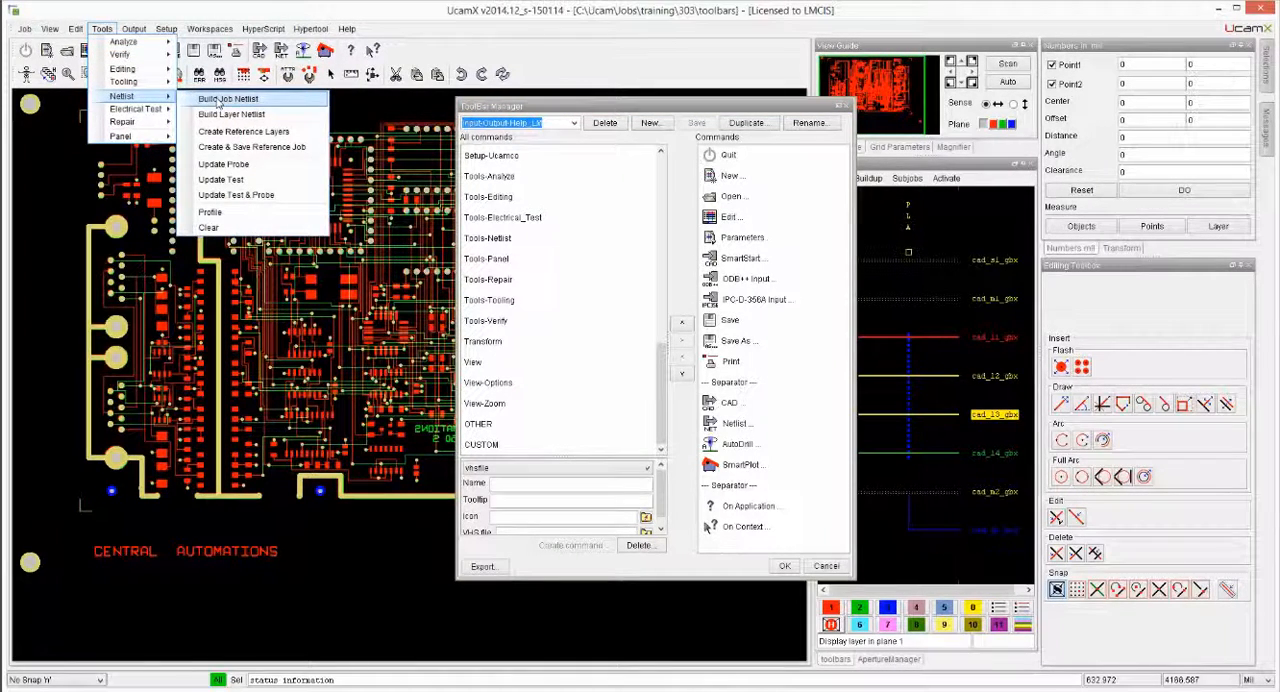
mouse_move(244, 132)
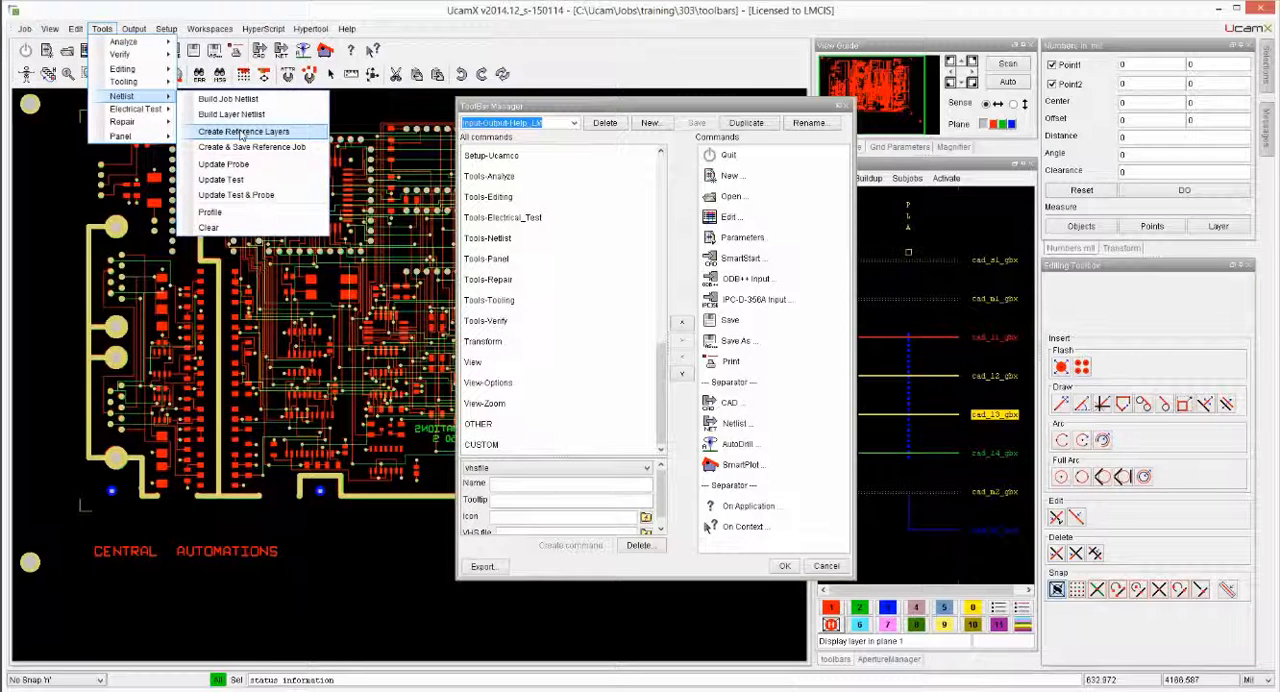
mouse_move(252, 148)
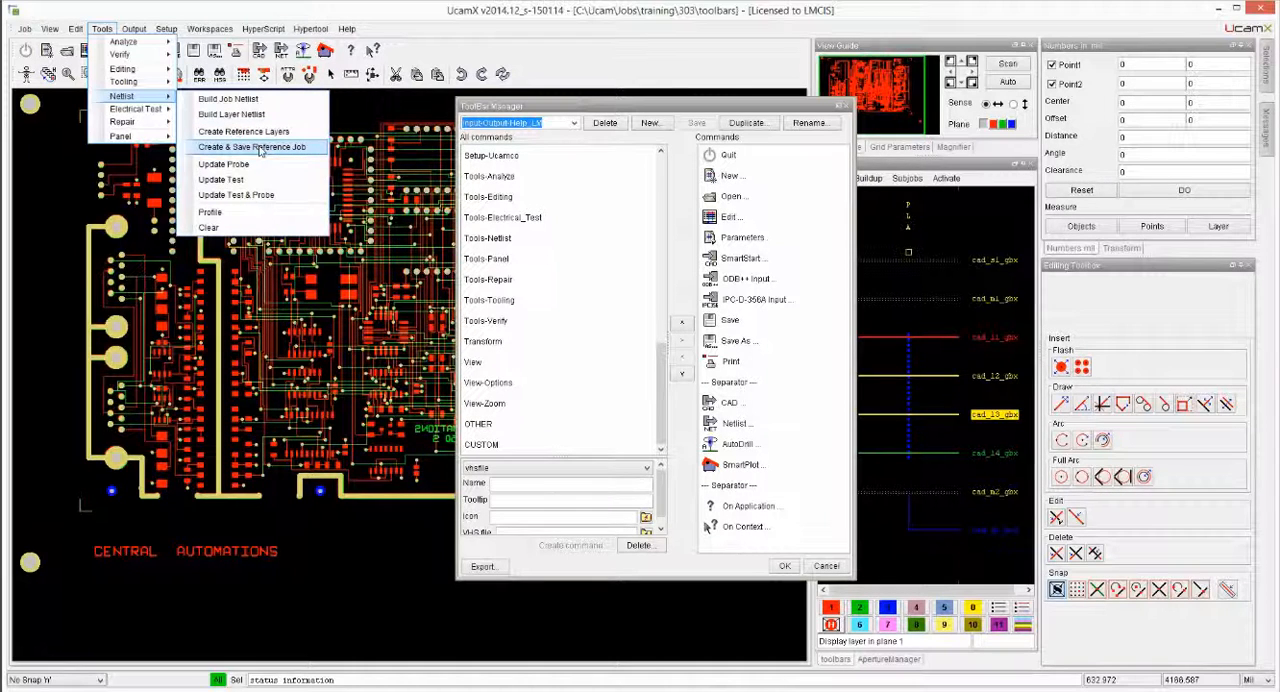
mouse_move(228, 98)
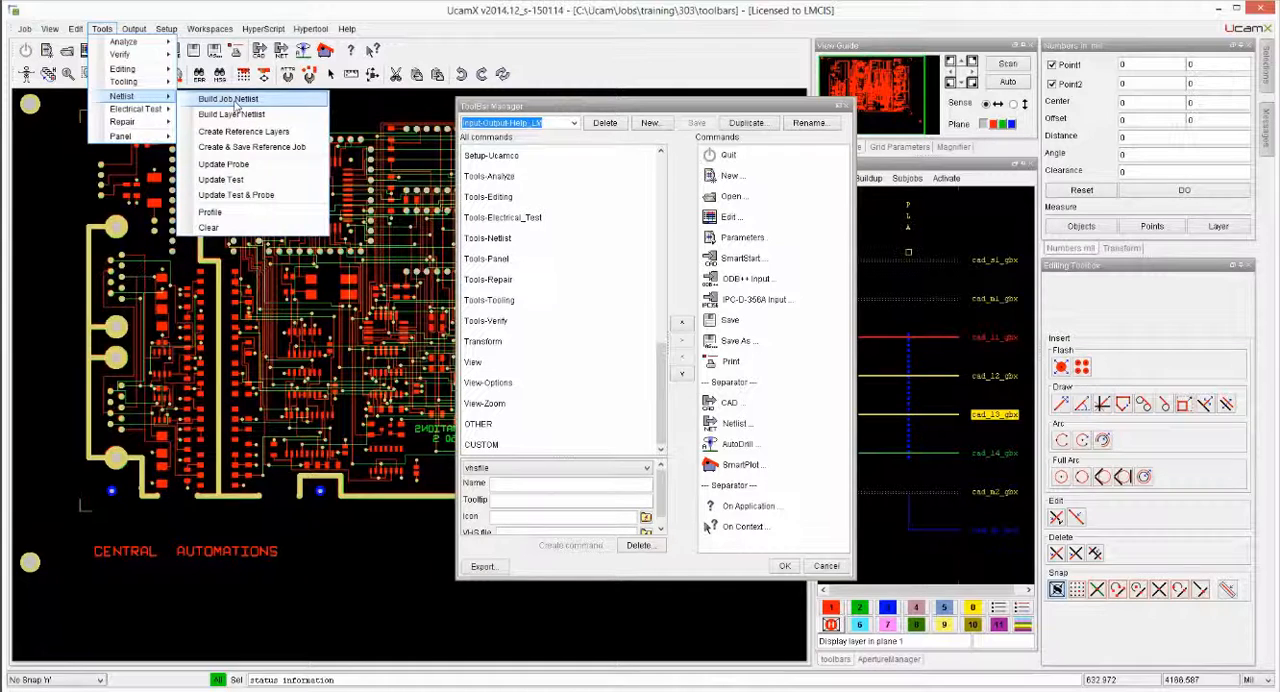
mouse_move(252, 148)
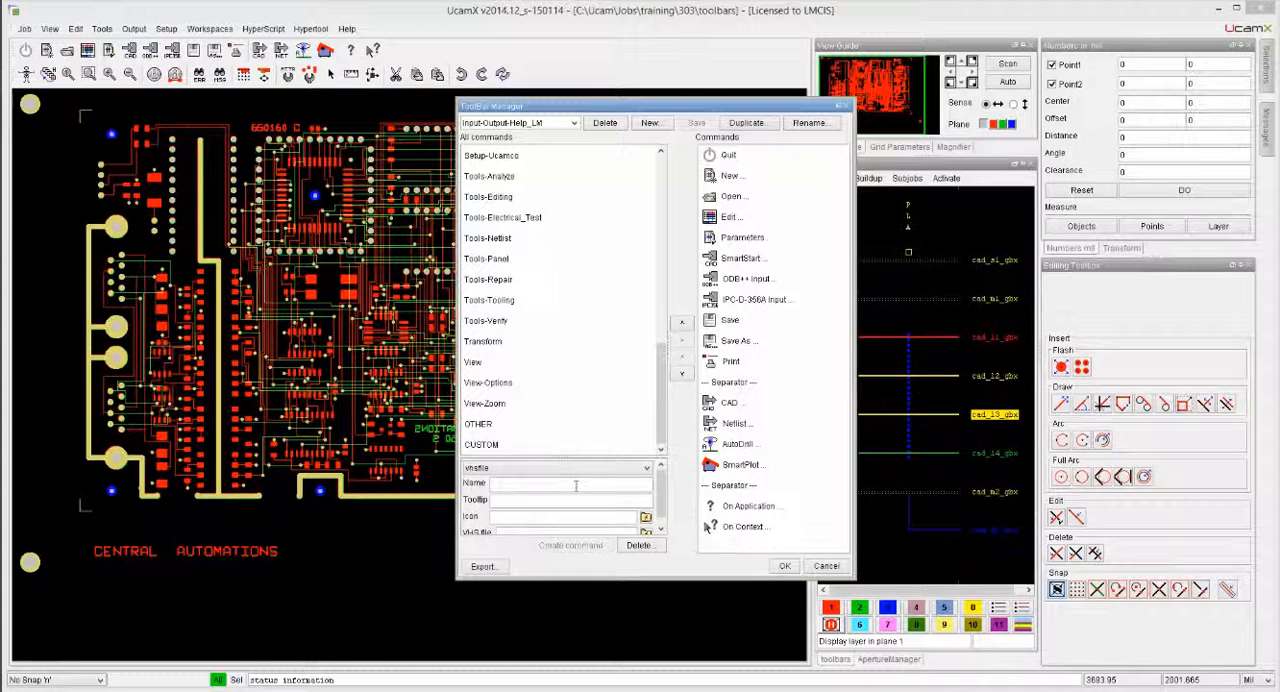
- Name the new command NetRef and write its tooltip about building the netlist and saving a reference job
type("NetReffer")
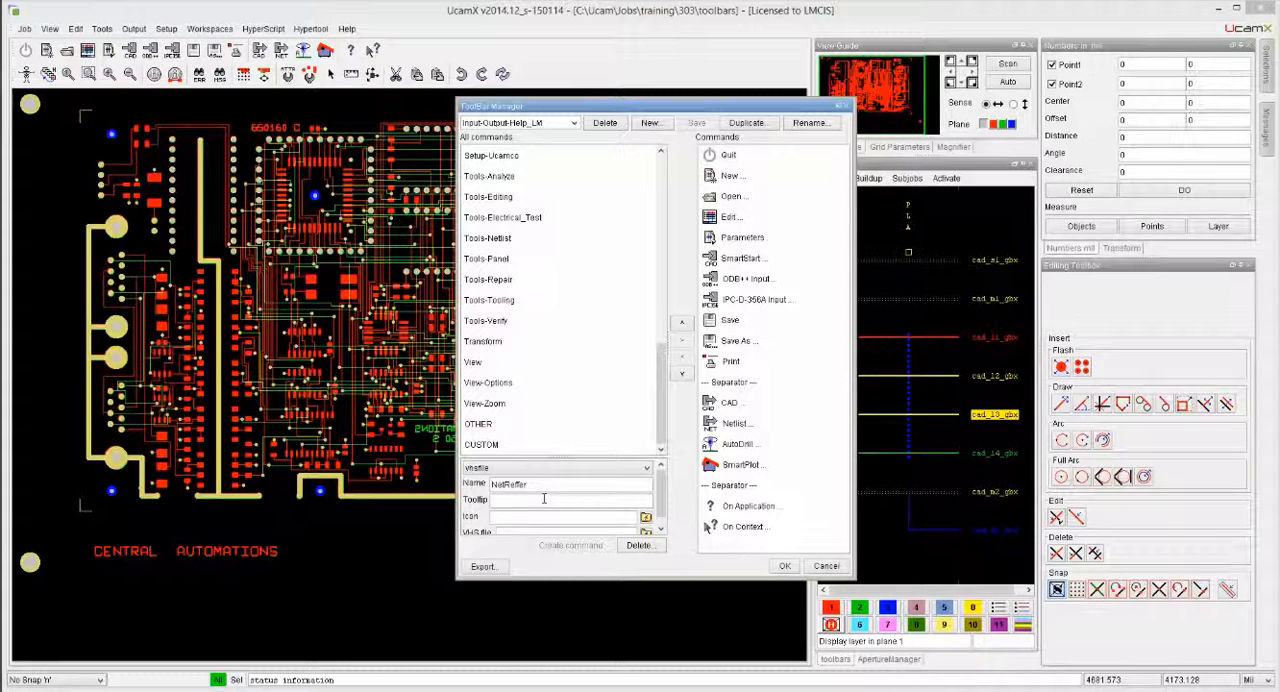
type("Builds")
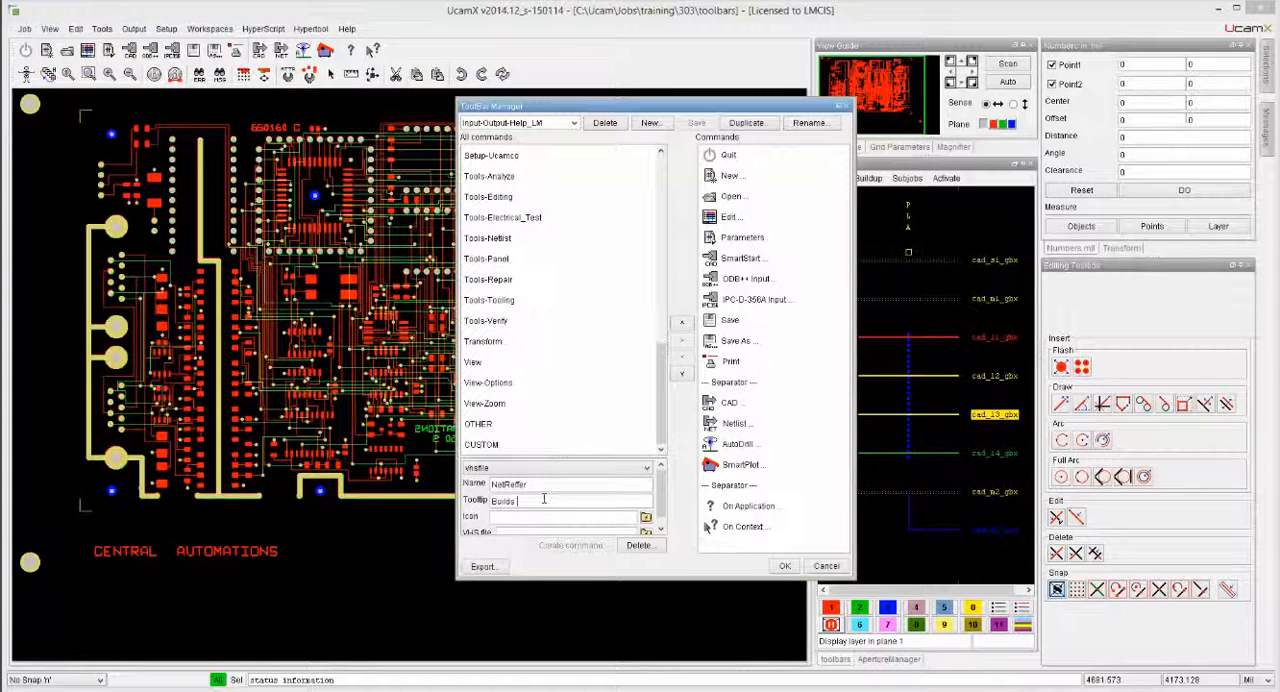
type("The")
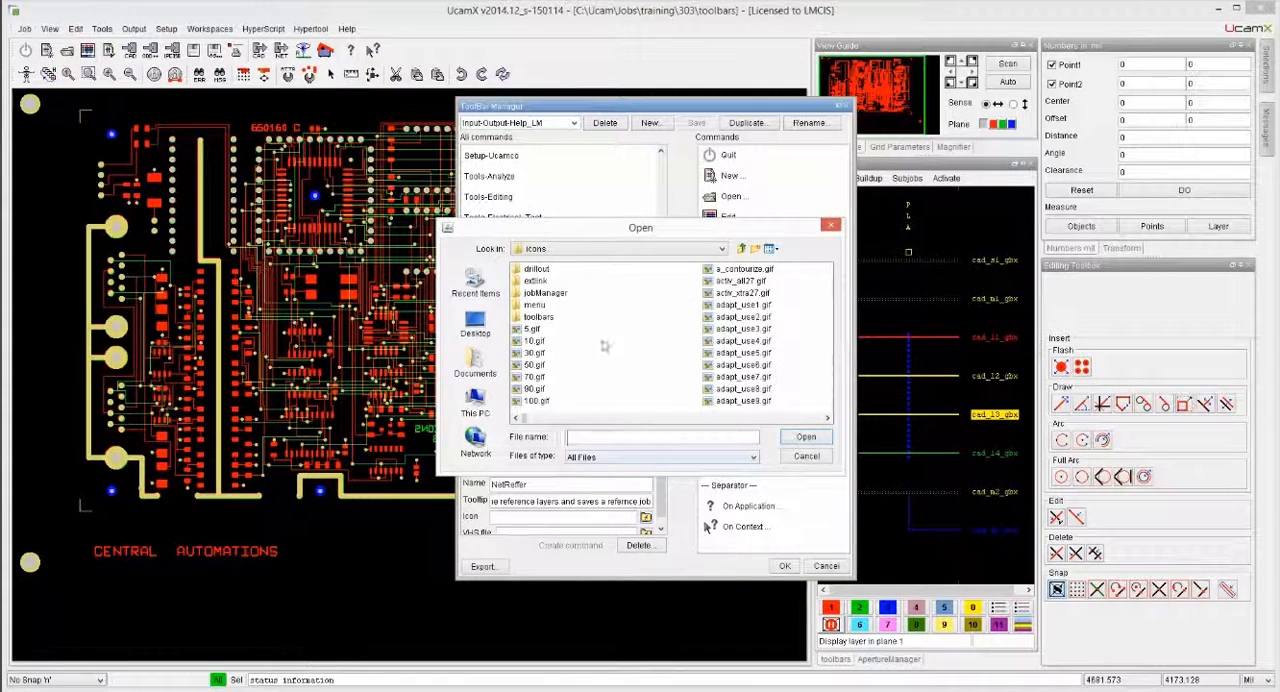
- Assign the netlist gif as the NetRef command's icon and start choosing its script file
left_click(684, 376)
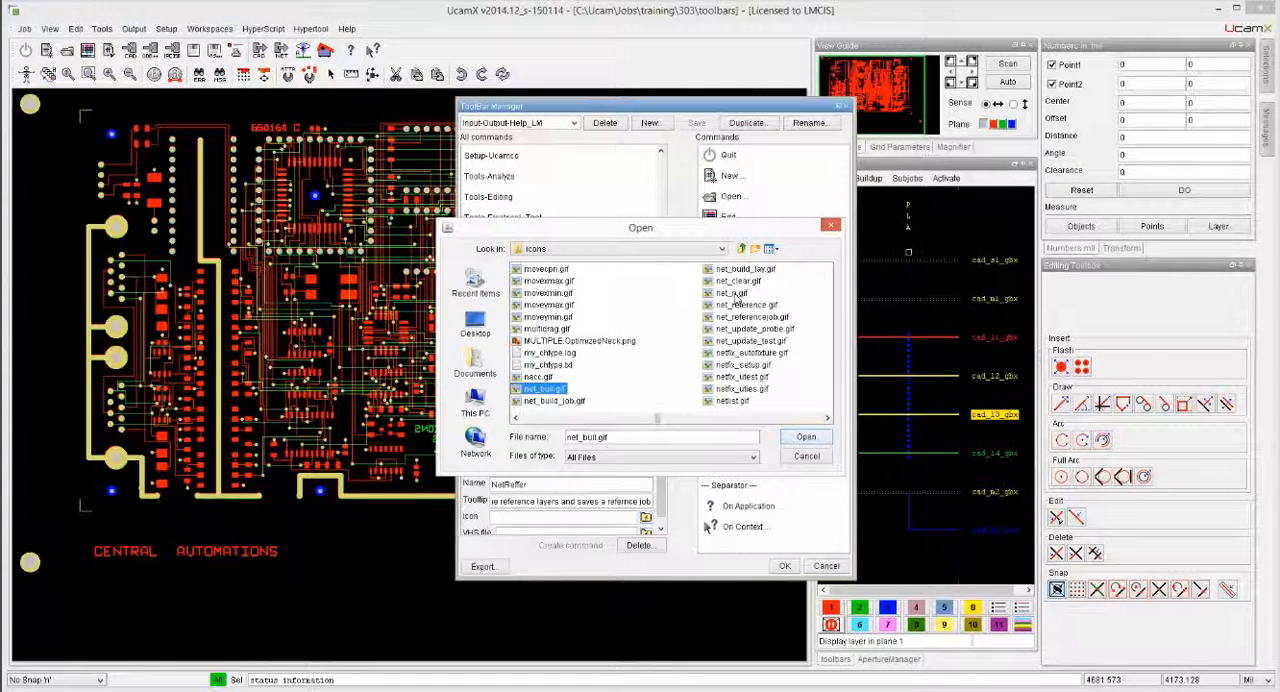
mouse_move(732, 414)
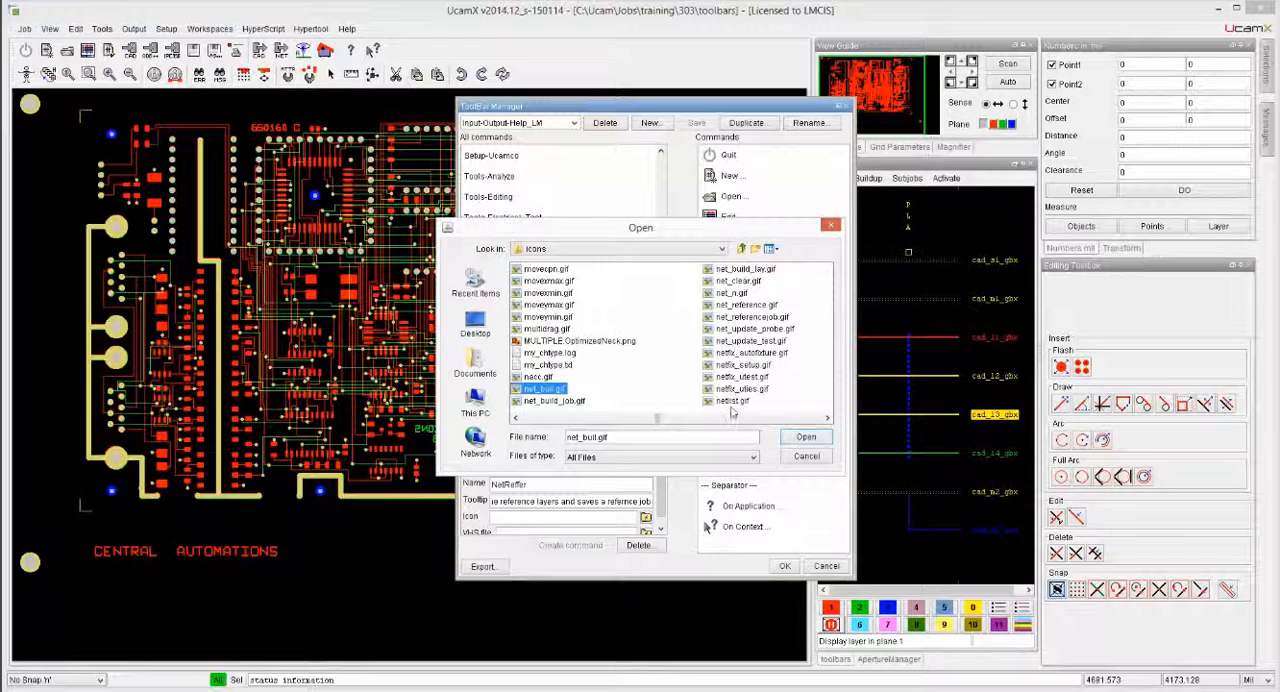
left_click(806, 436)
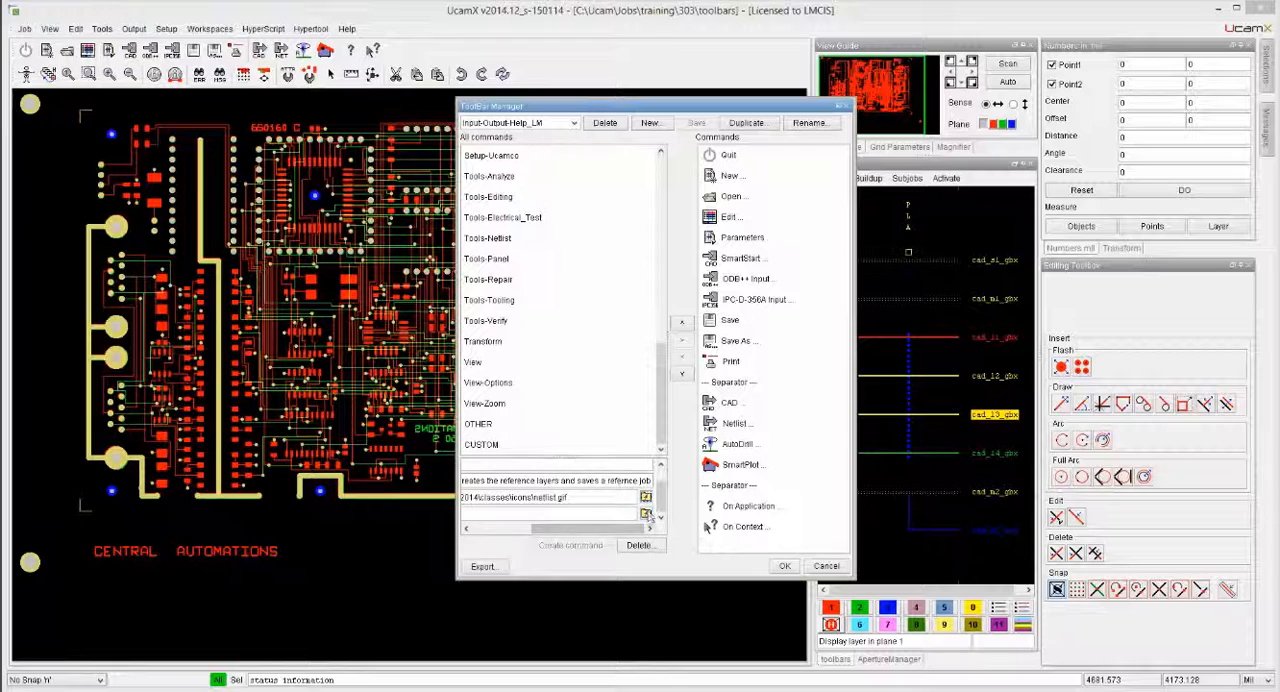
left_click(734, 196)
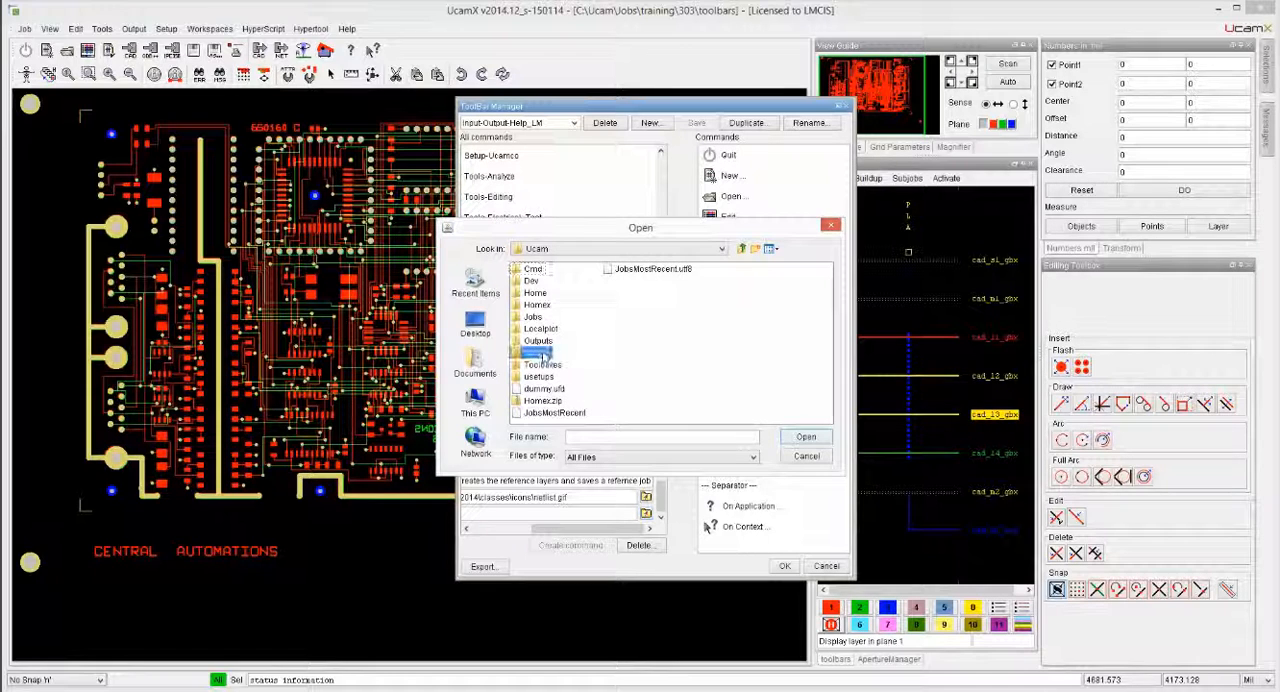
- Pick the script file from the Scripts folder for the new netlist command
double_click(540, 268)
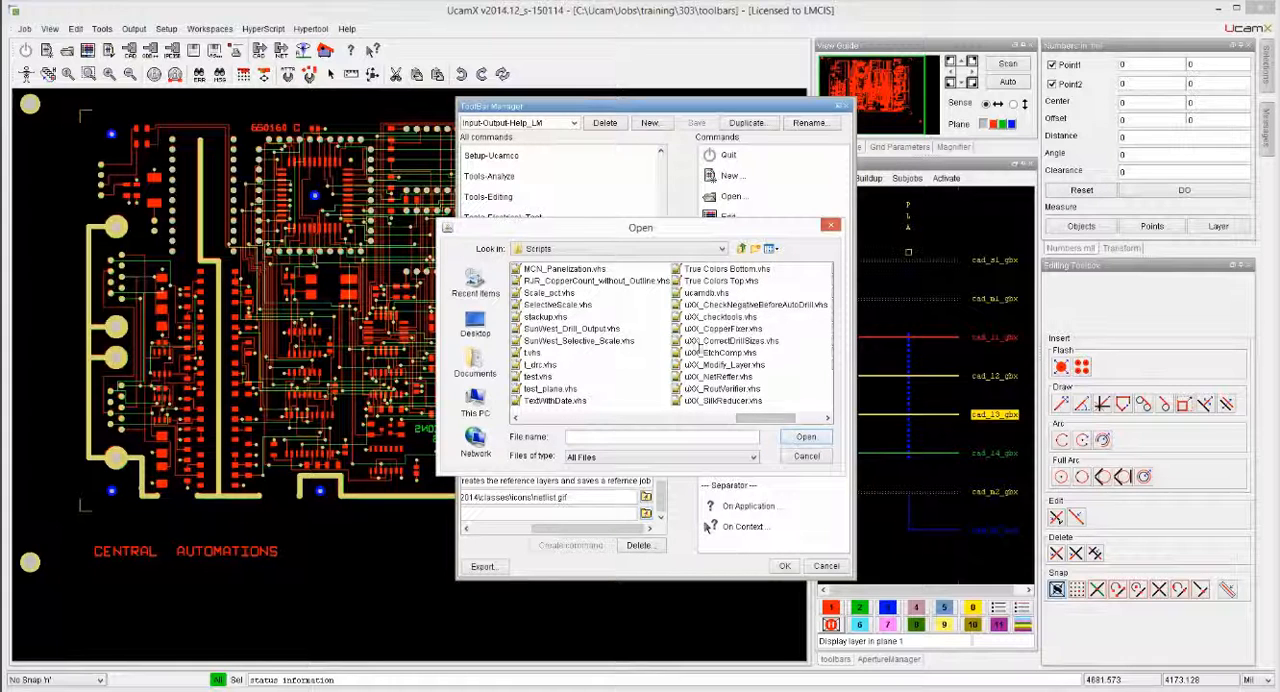
left_click(806, 456)
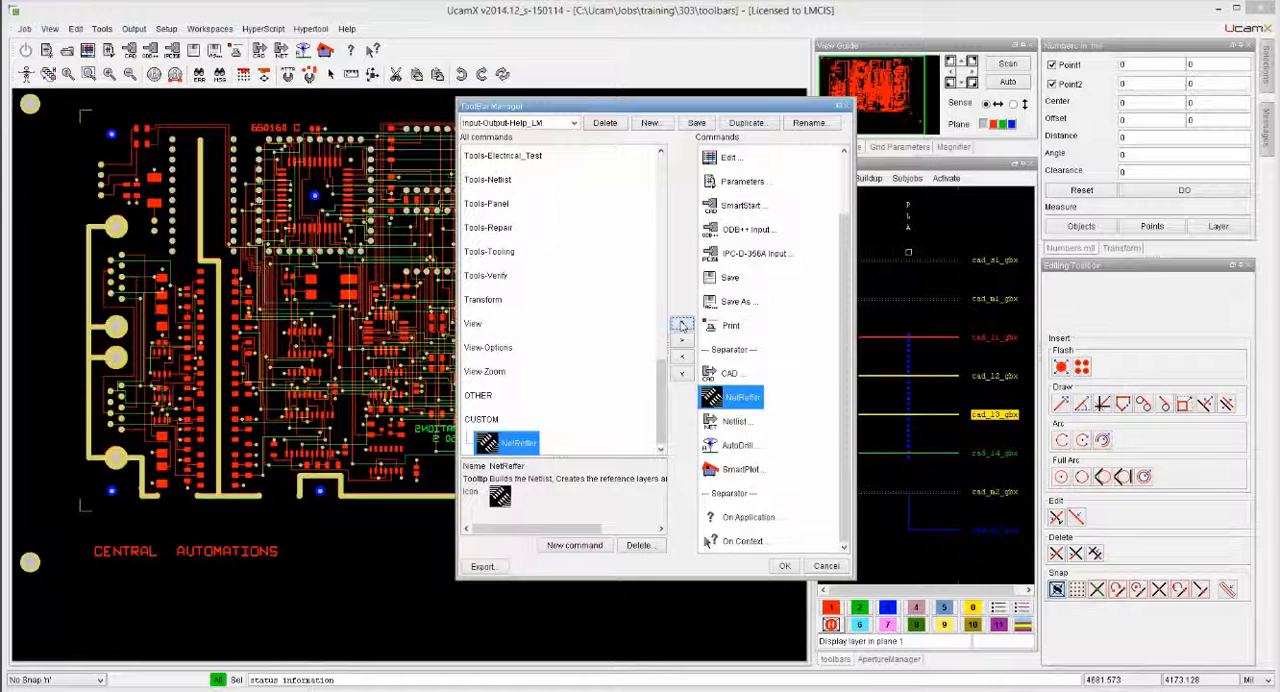
- Append a Separator to the Input-Output-Help_LM toolbar's commands and confirm with OK
left_click(682, 324)
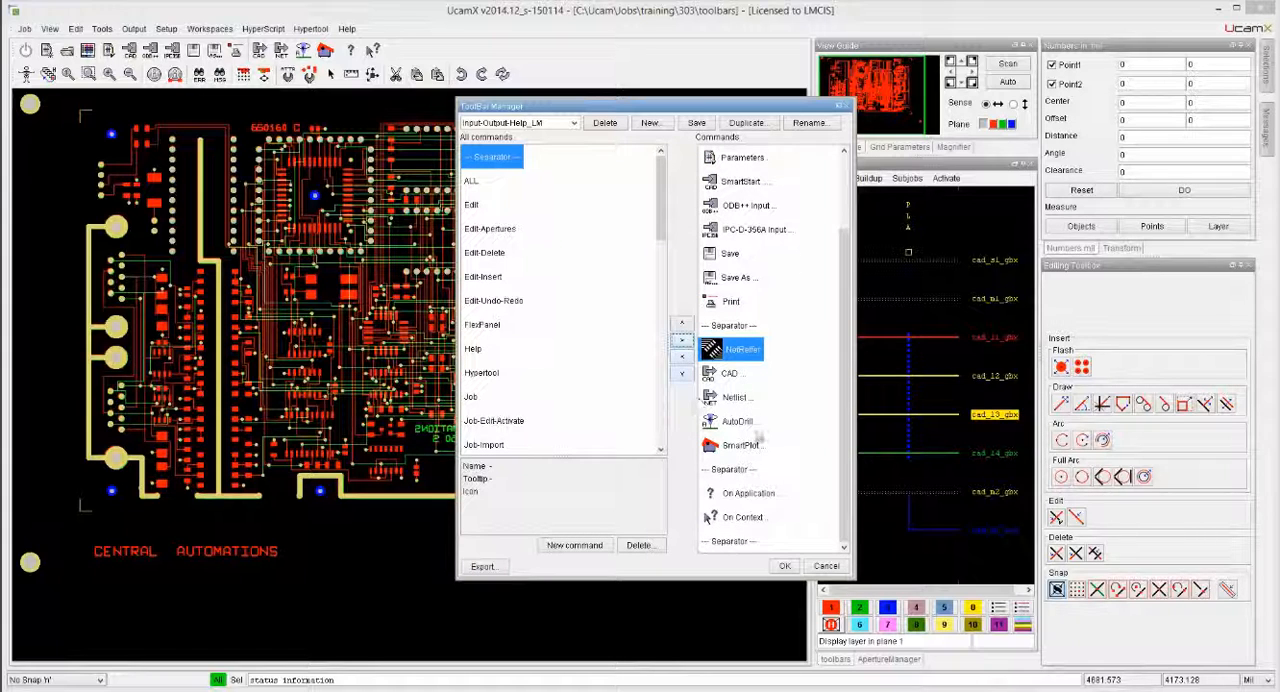
left_click(730, 540)
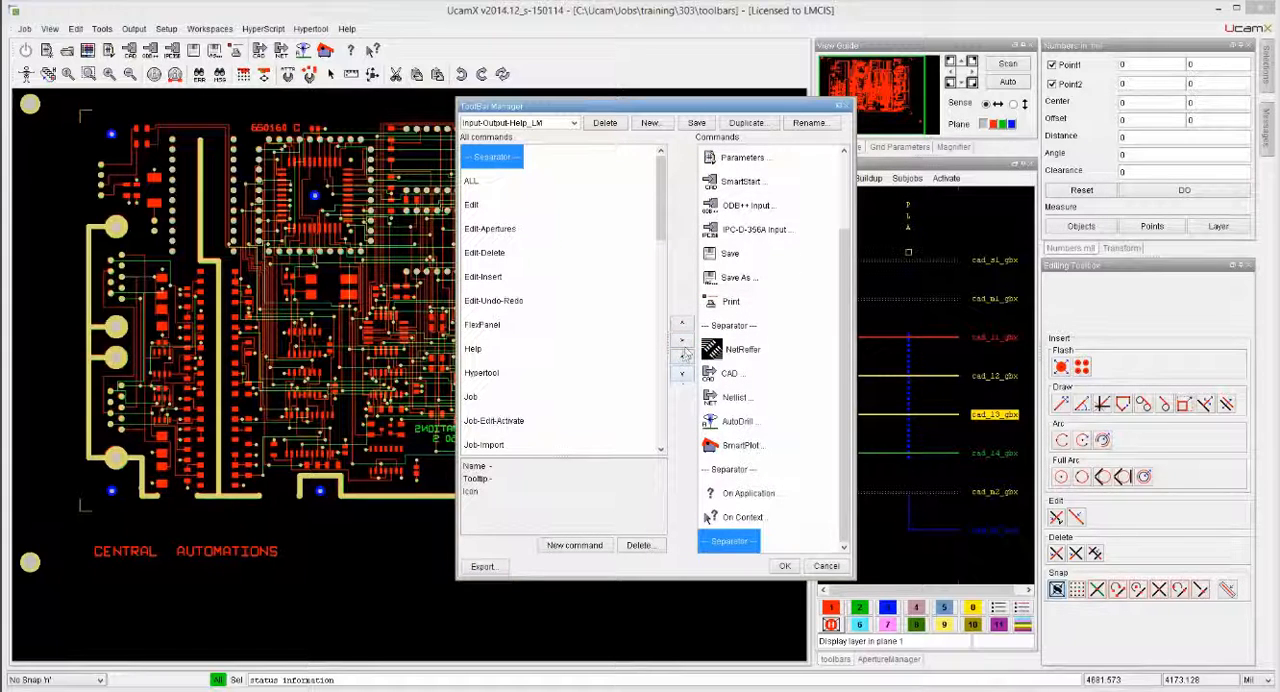
left_click(682, 328)
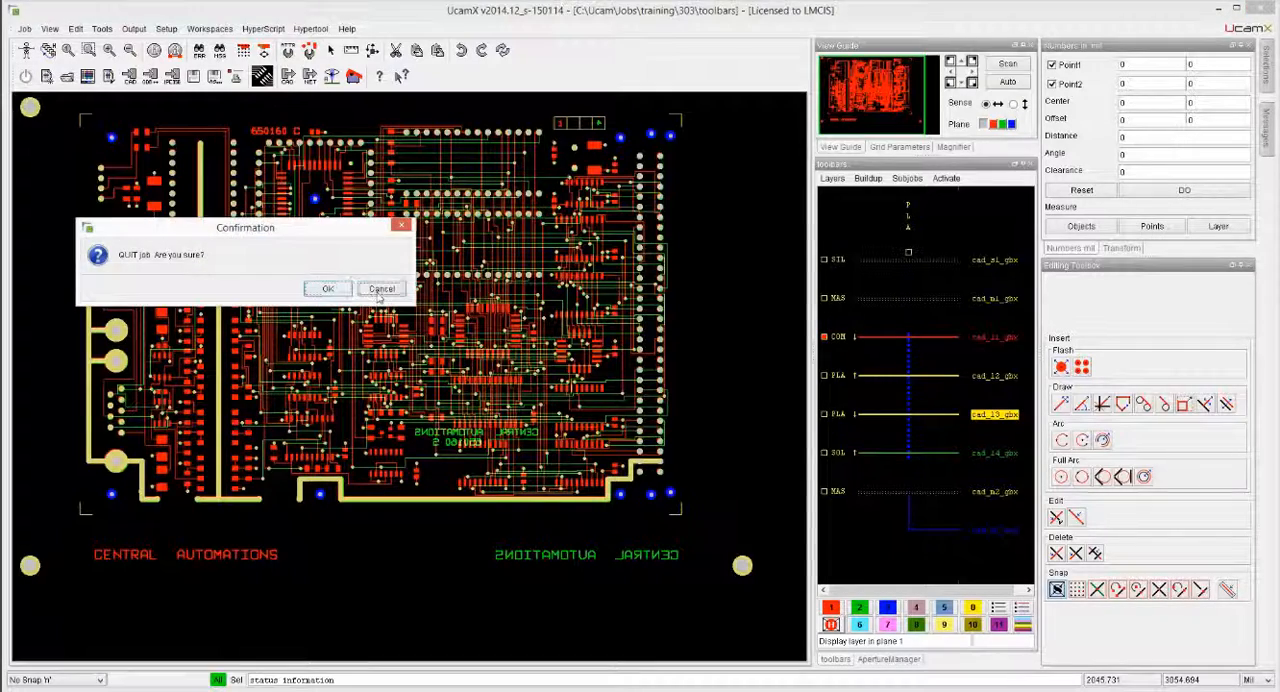
- Cancel the QUIT job confirmation and list the Workspaces menu options
left_click(380, 288)
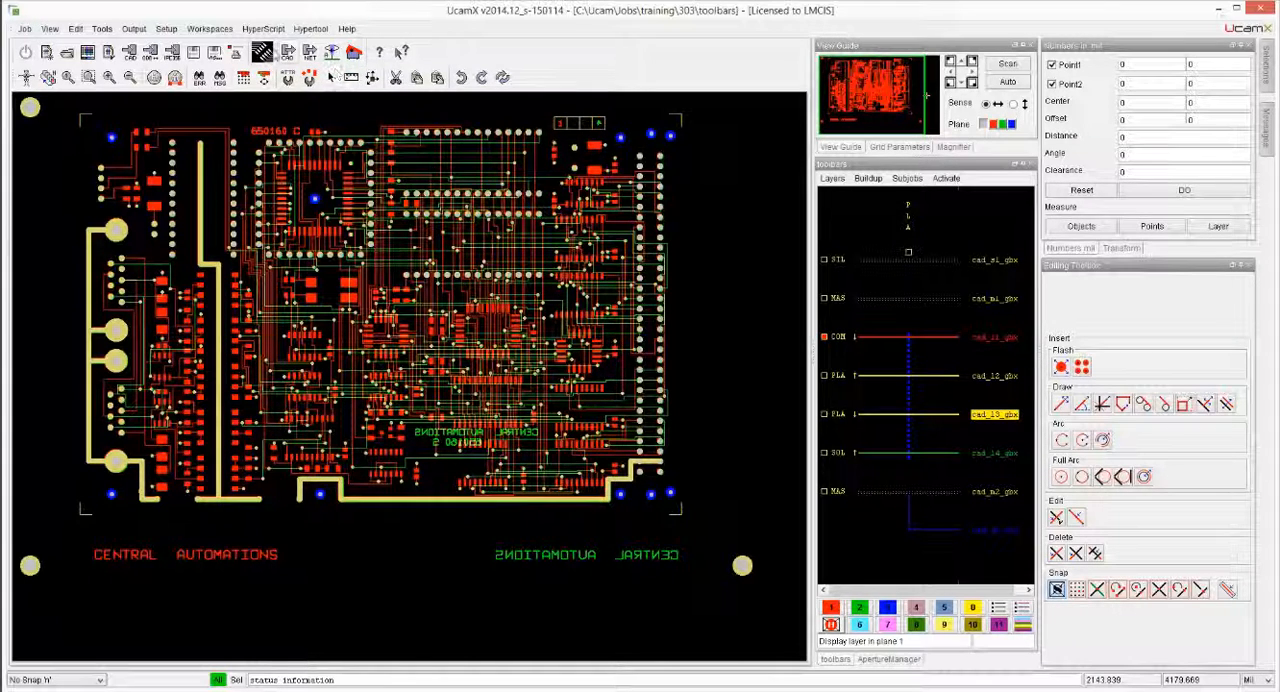
mouse_move(262, 52)
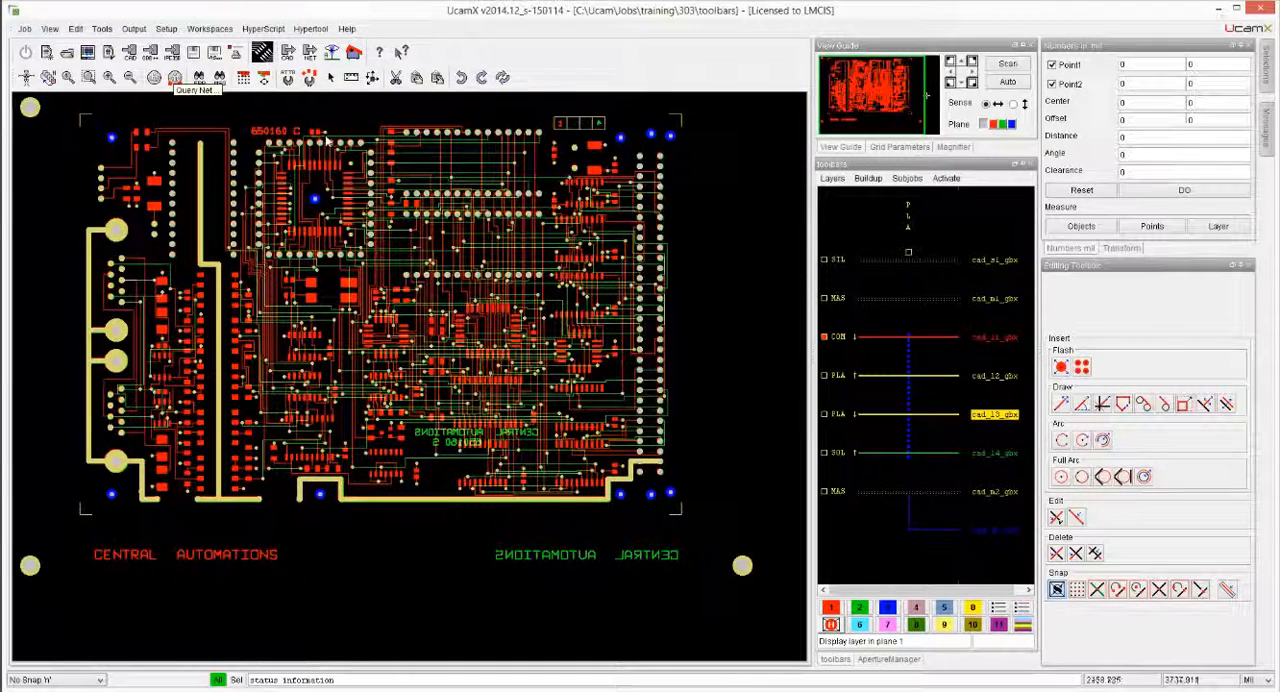
left_click(210, 28)
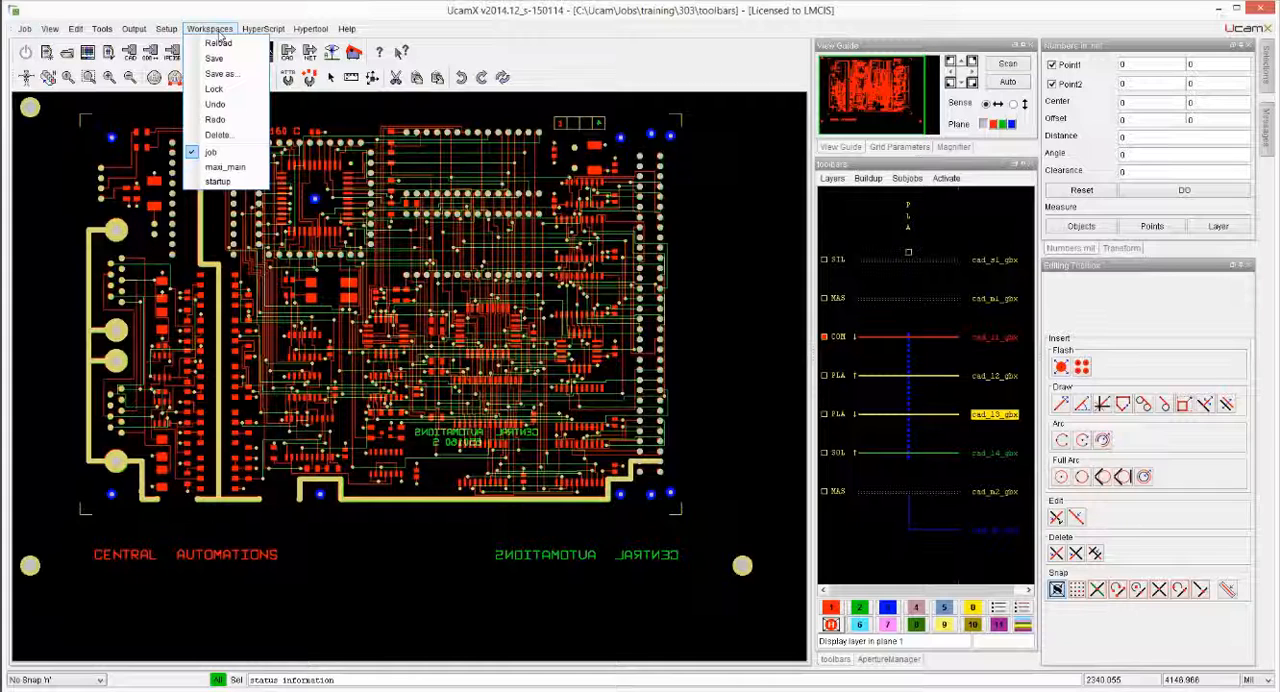